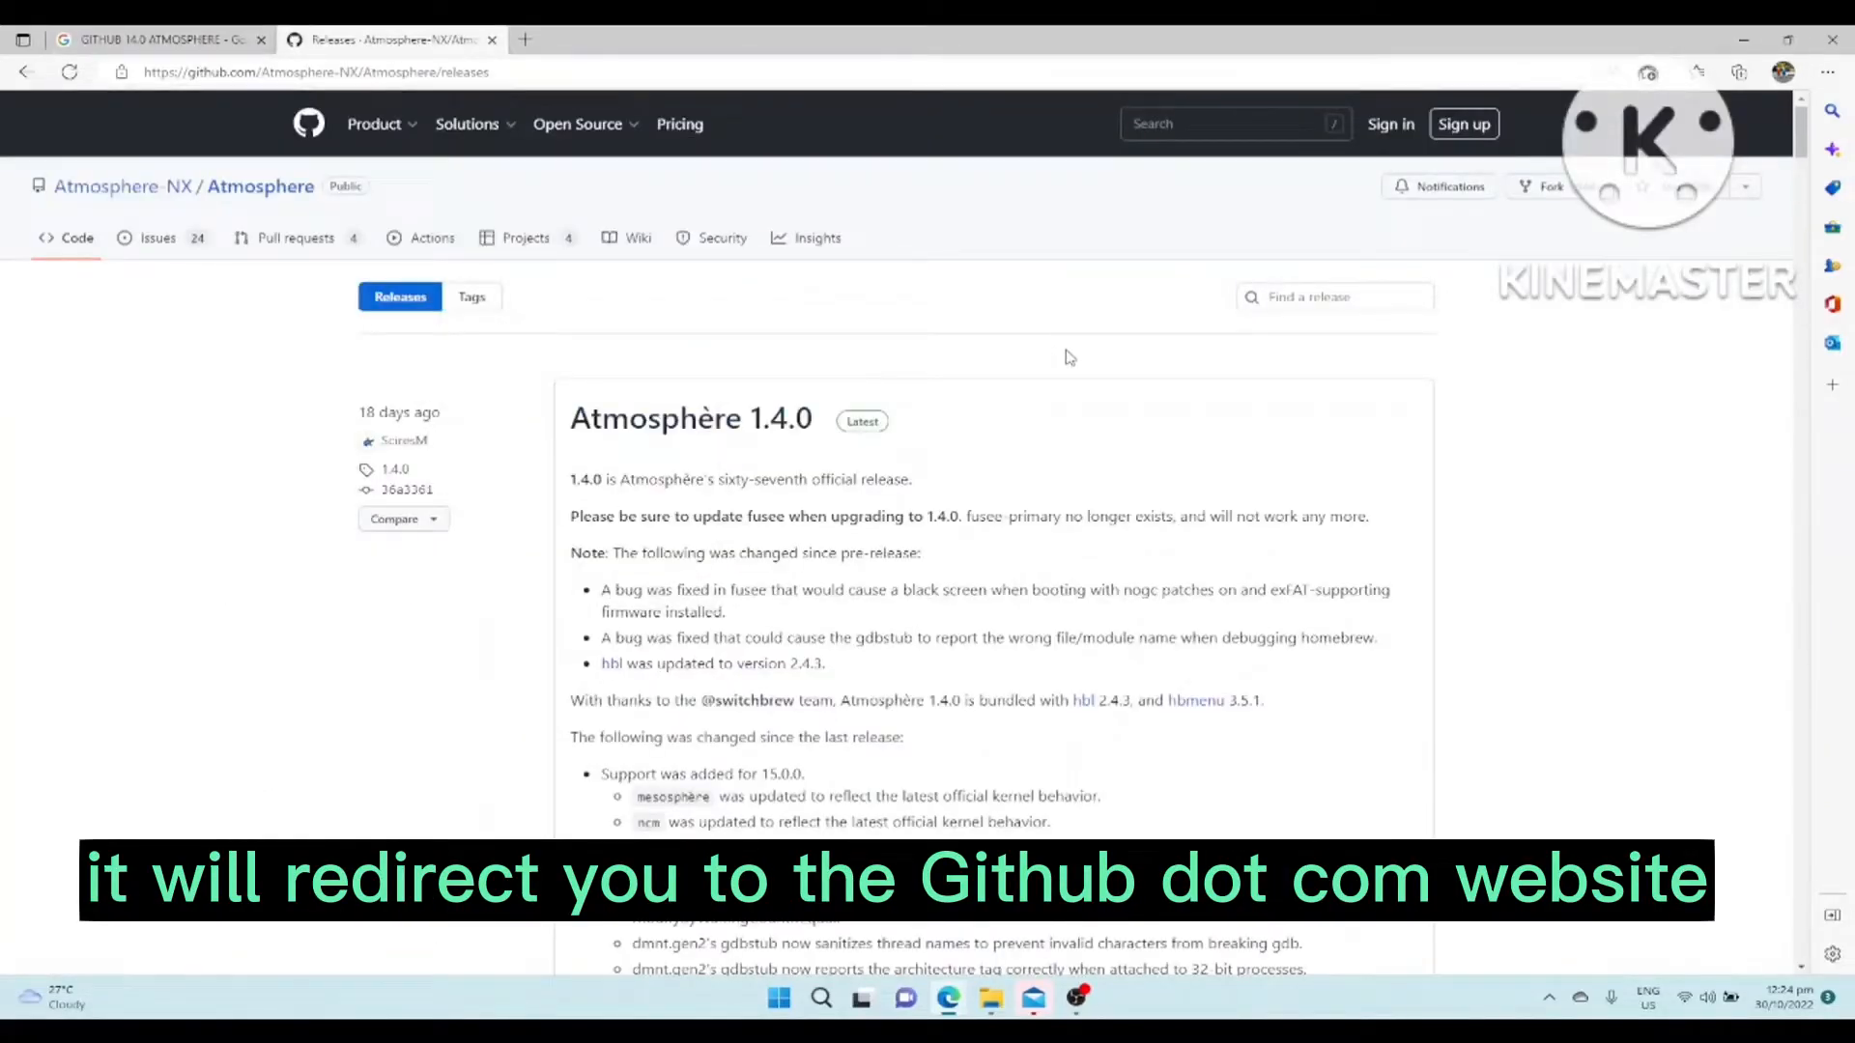
Step: Save the Atmosphère 1.4.0 zip from the release assets and show the Downloads folder
scroll(down, 3)
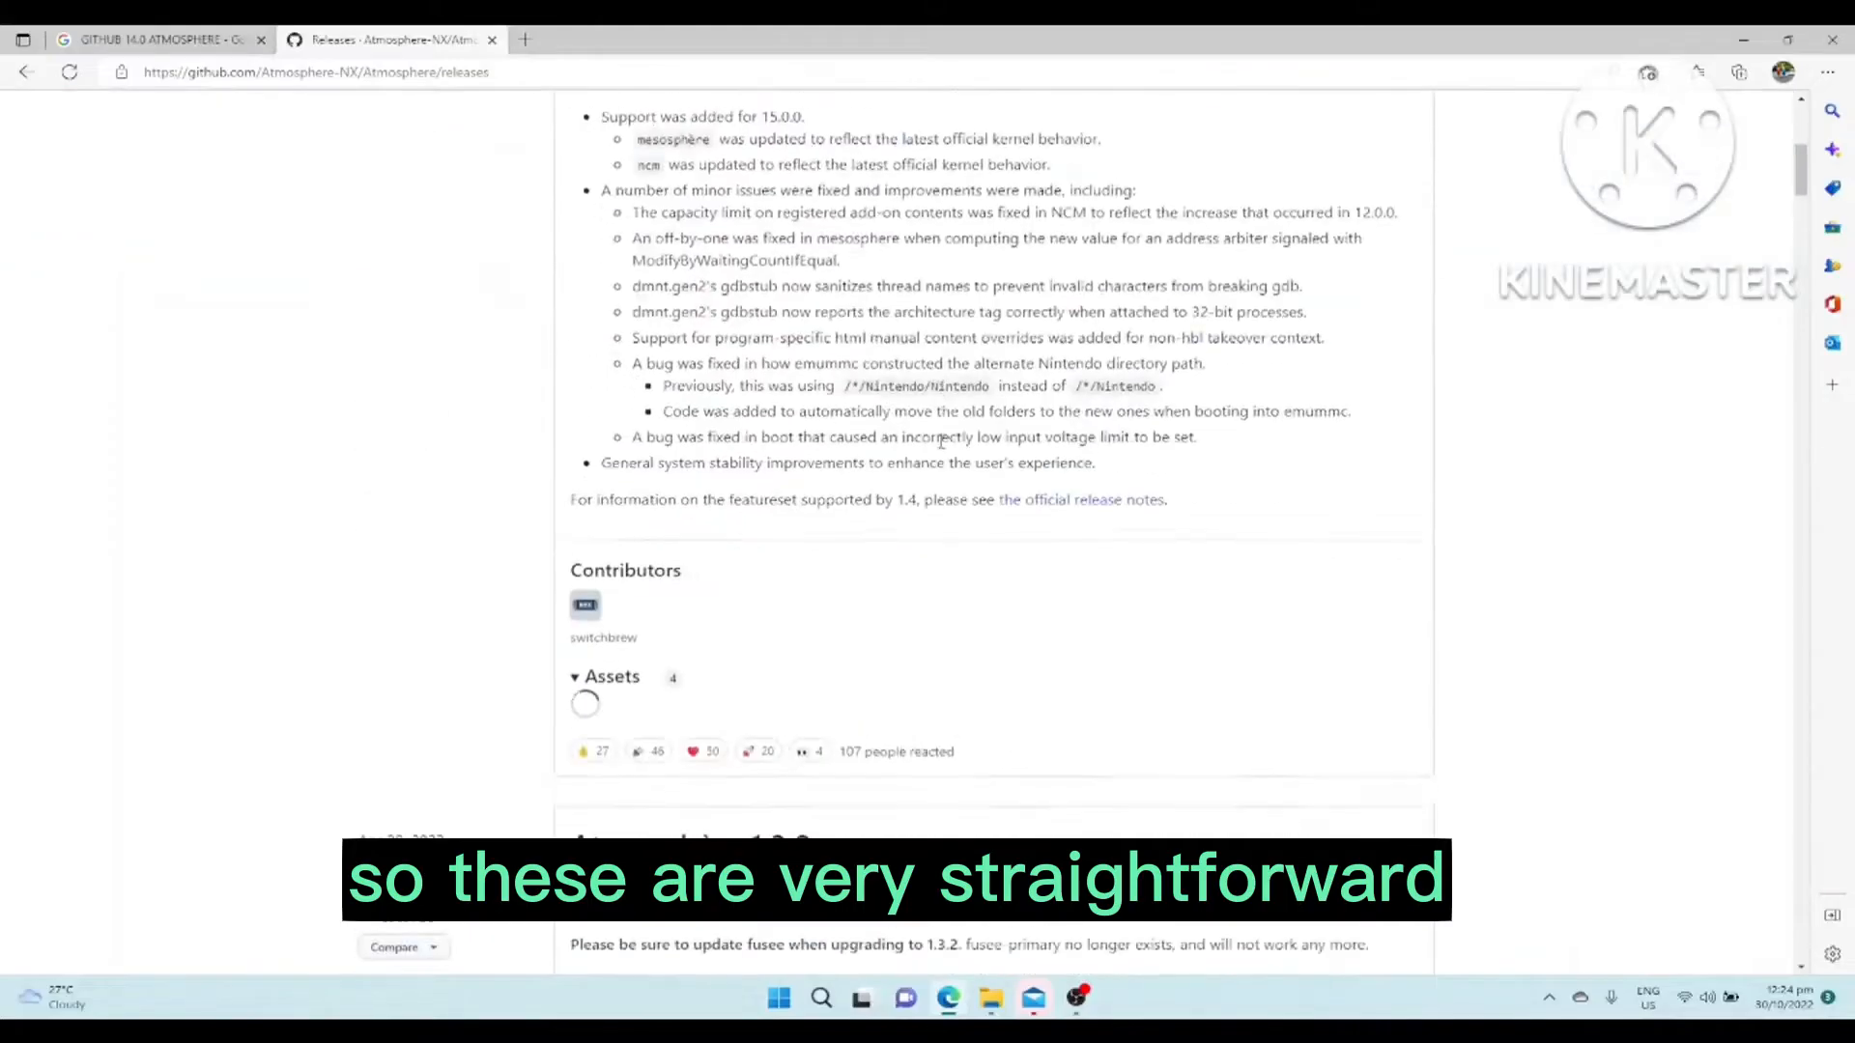
scroll(down, 3)
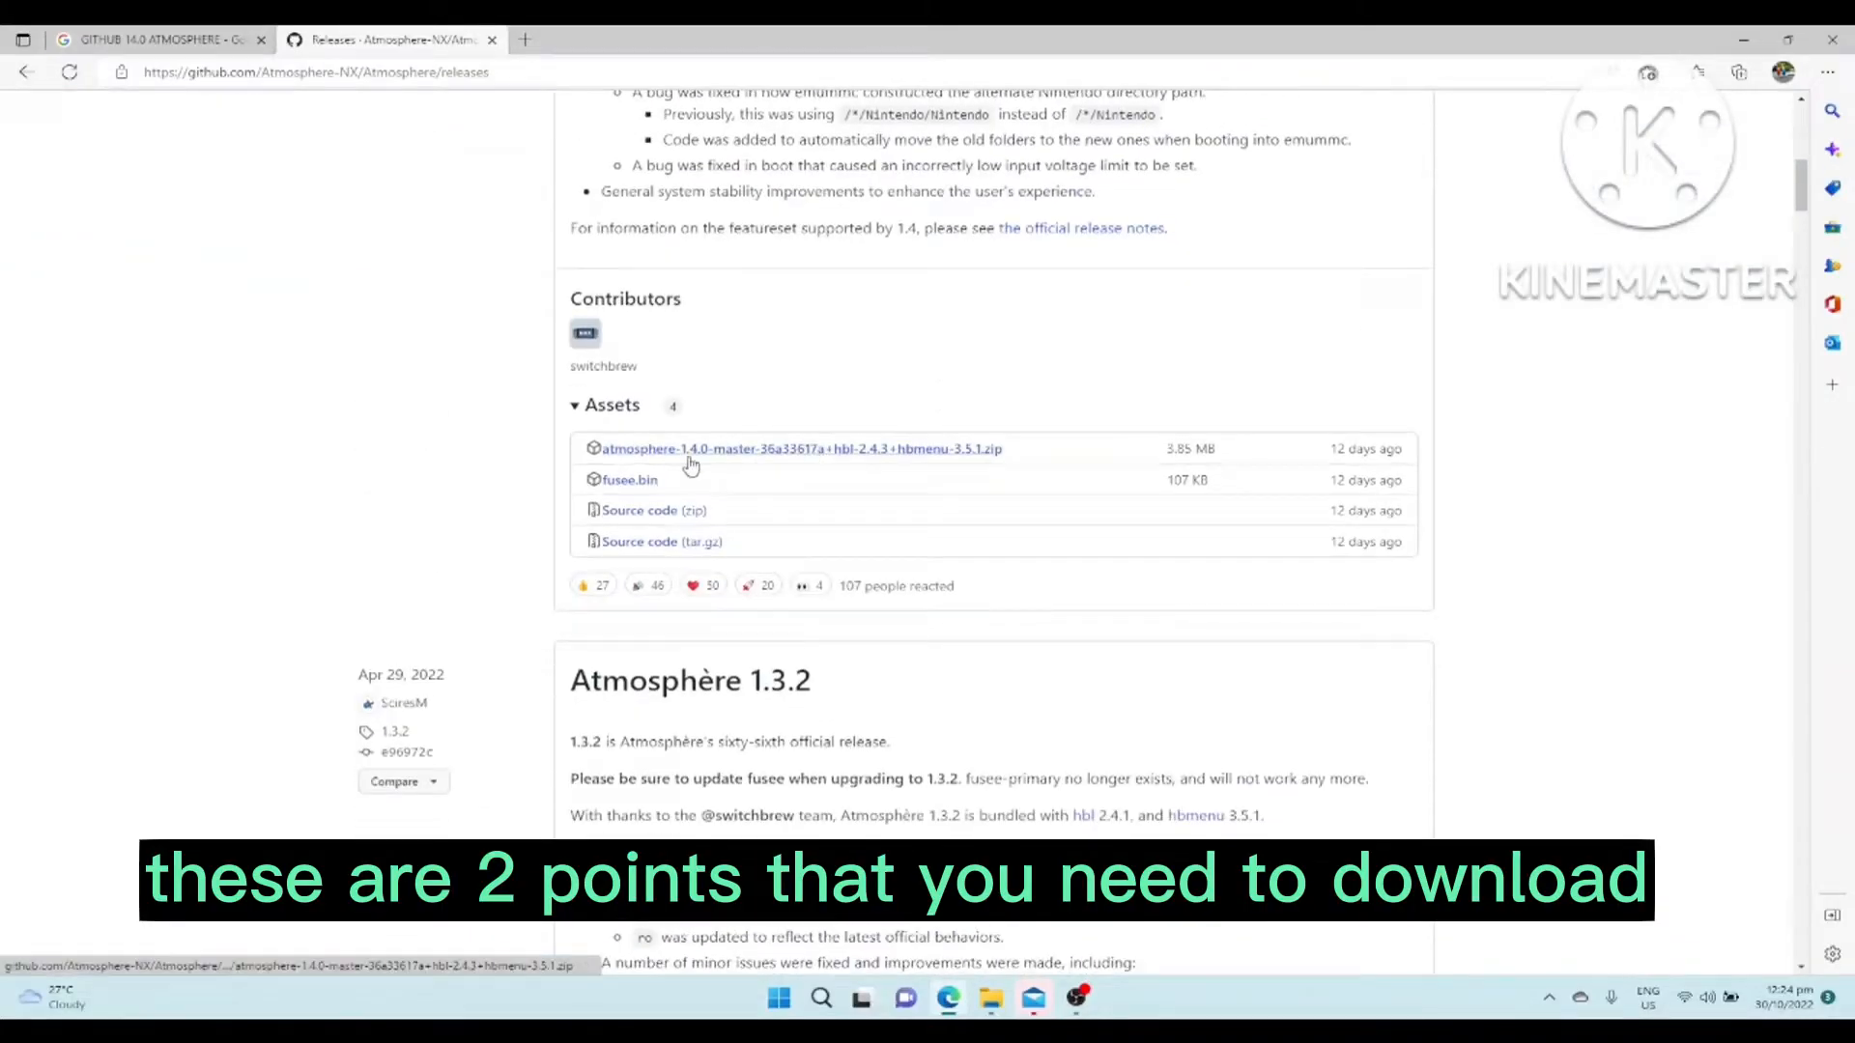
right_click(797, 448)
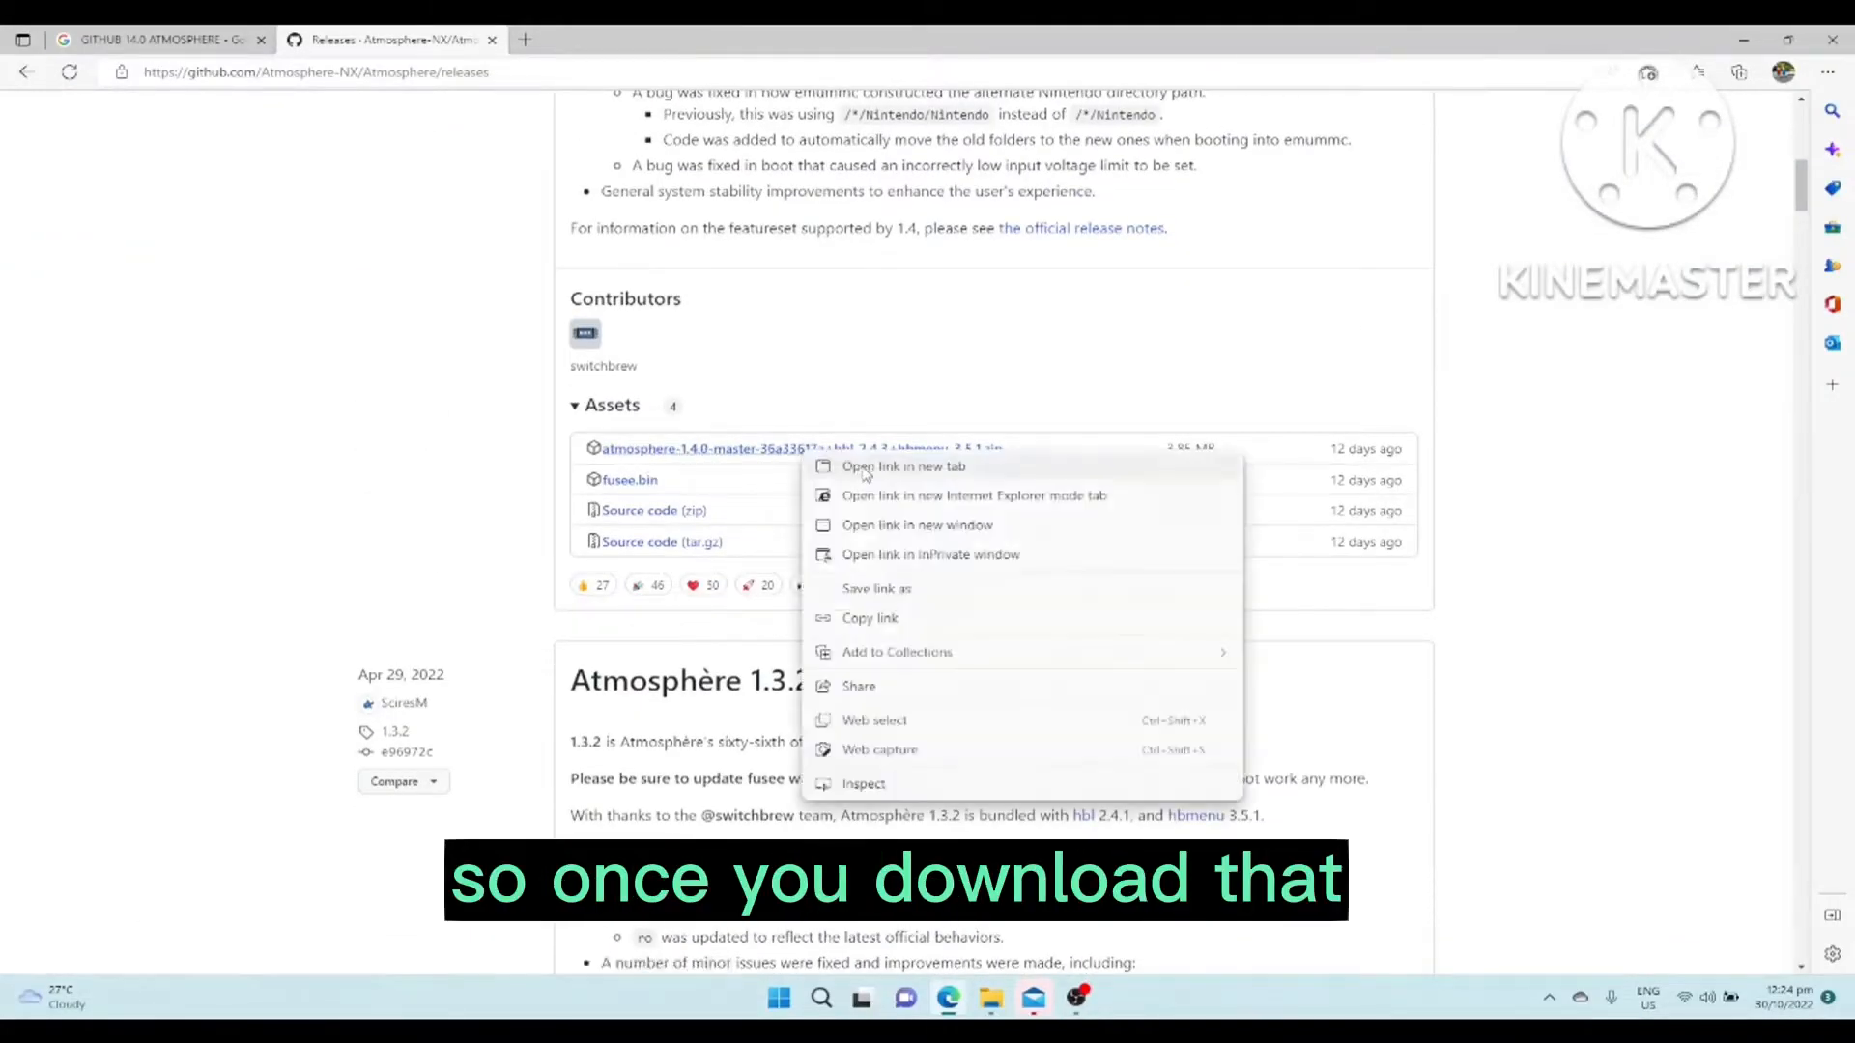
click(1826, 71)
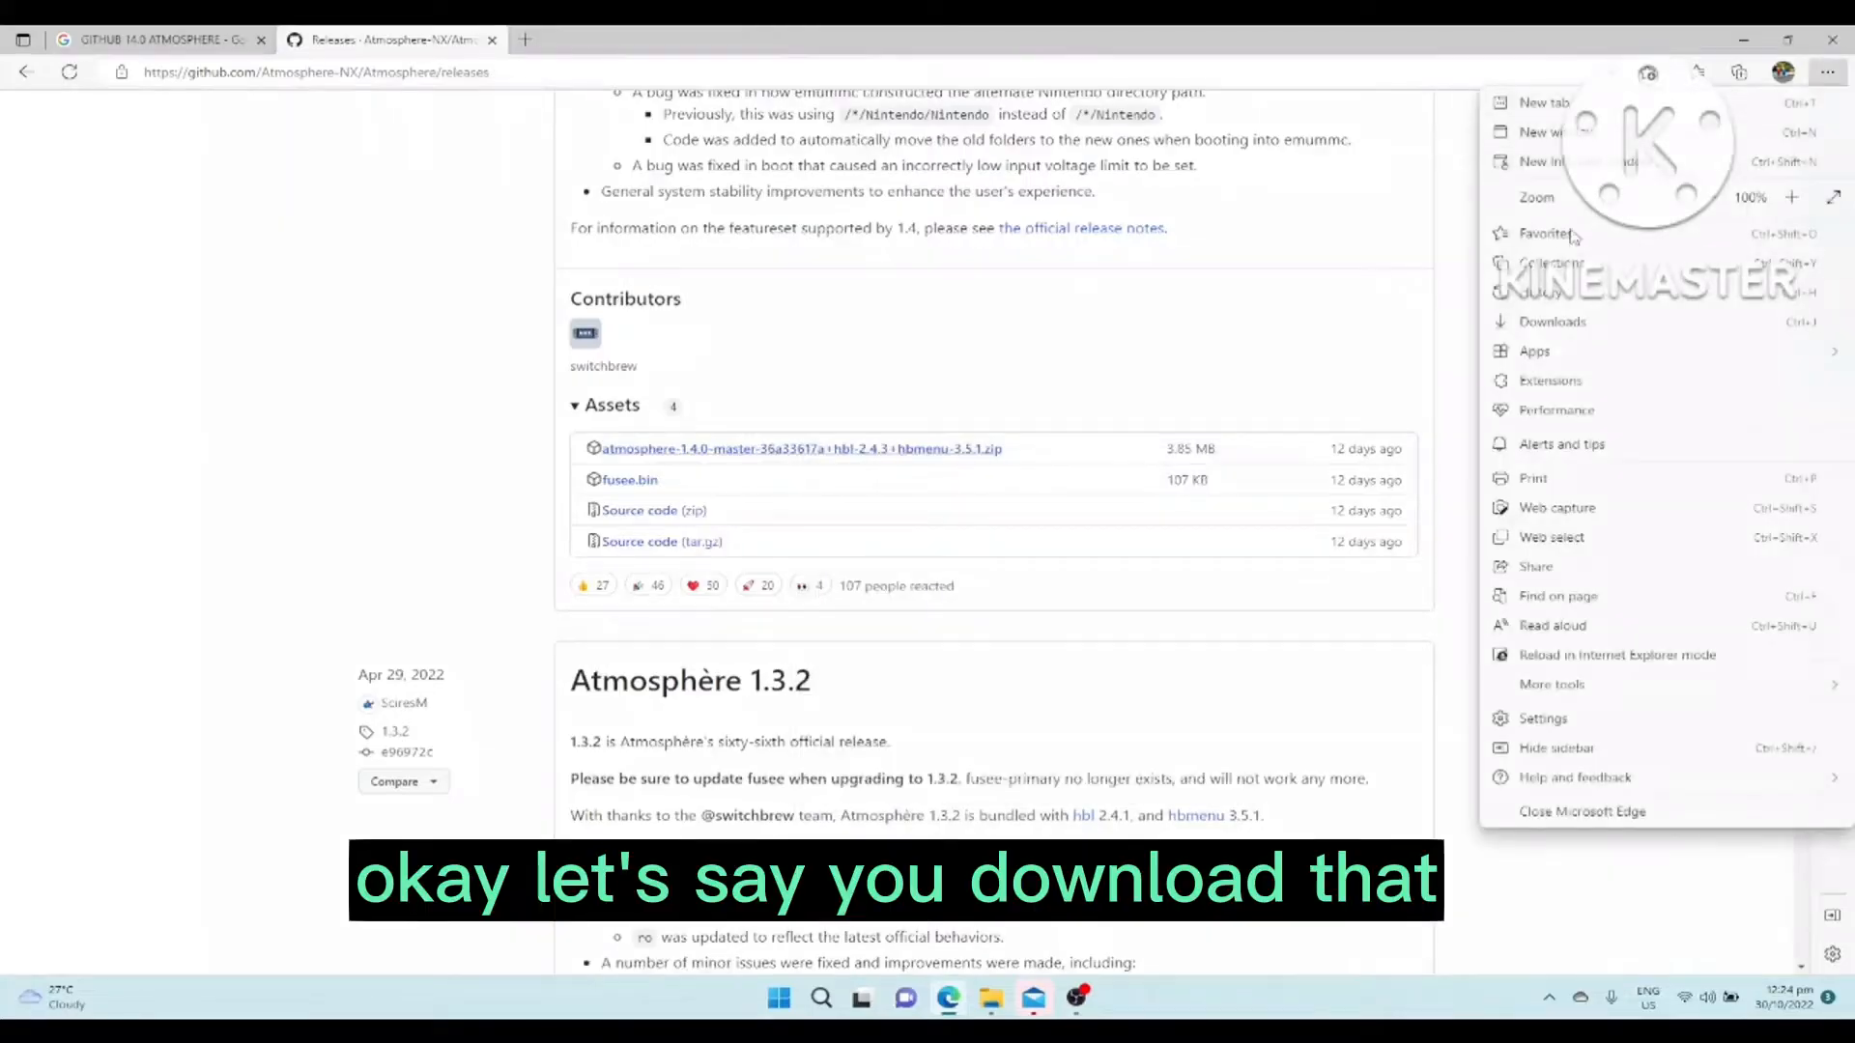
click(1552, 321)
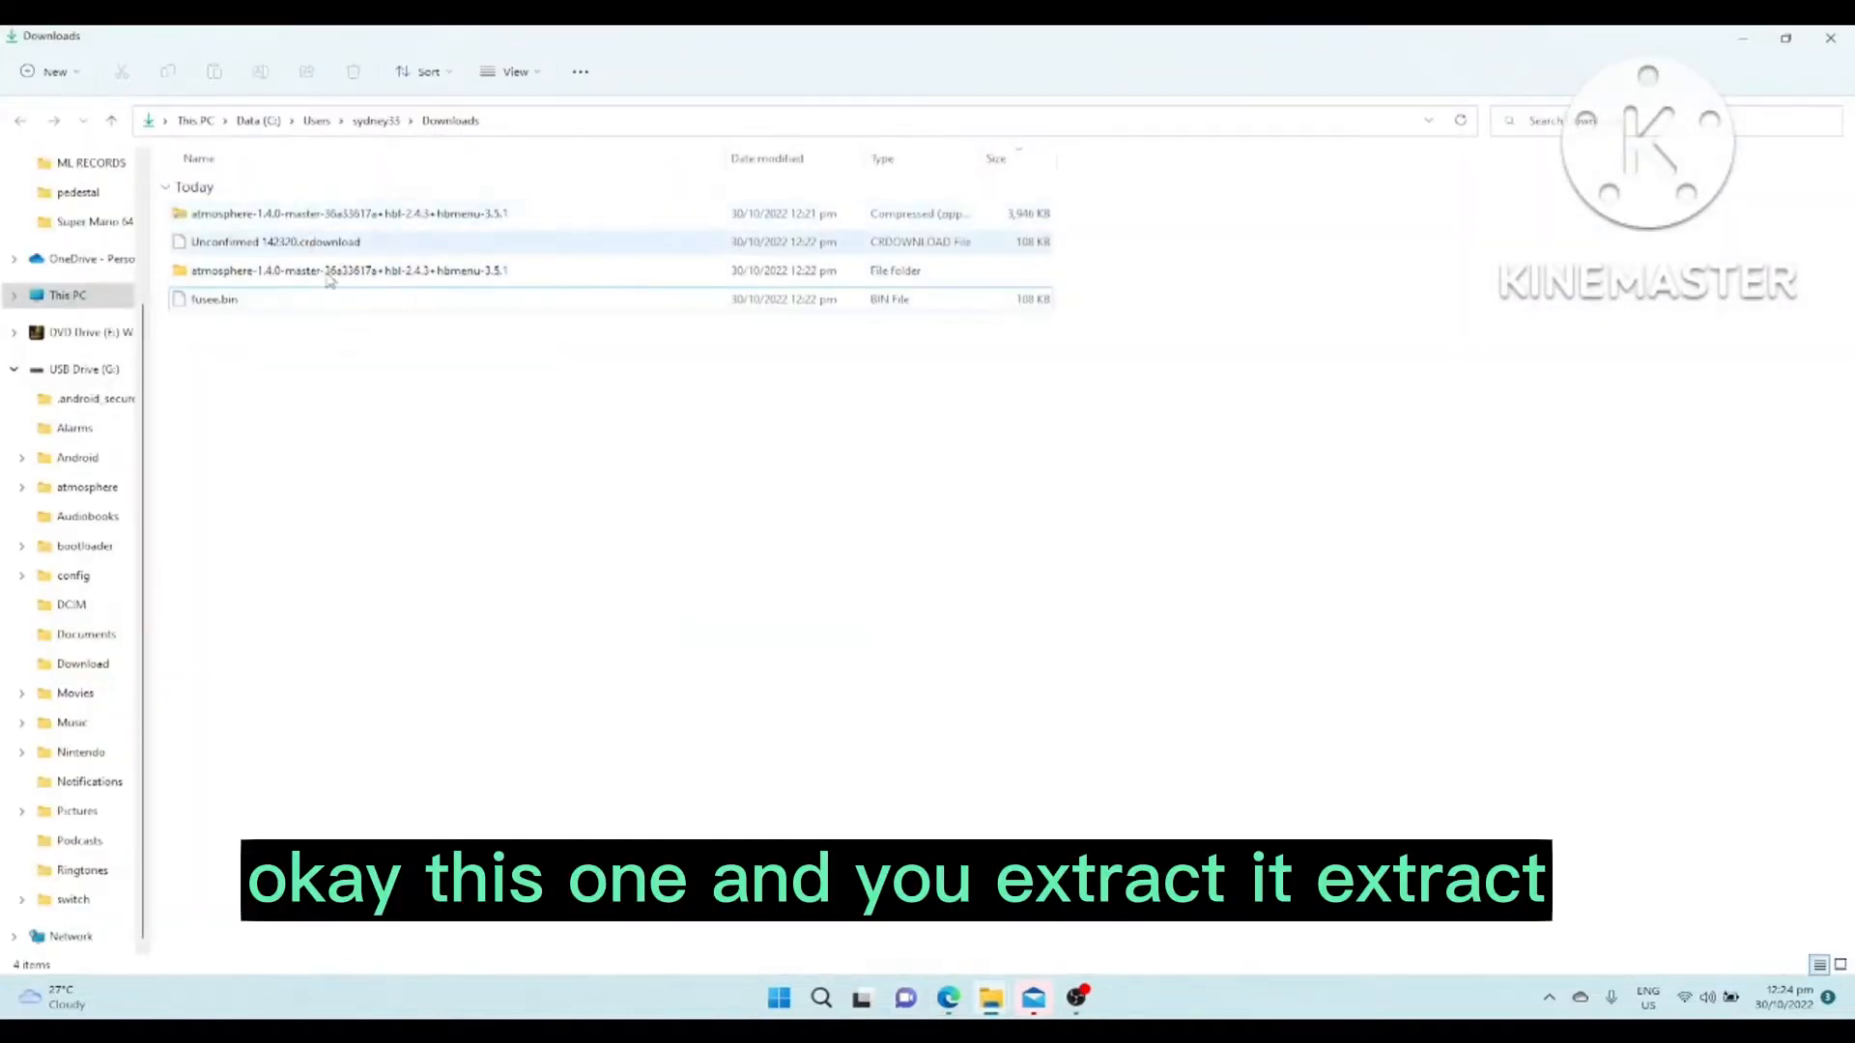
Step: Extract the Atmosphère 1.4.0 zip replacing existing files, then go to the SD card's USB drive
click(344, 215)
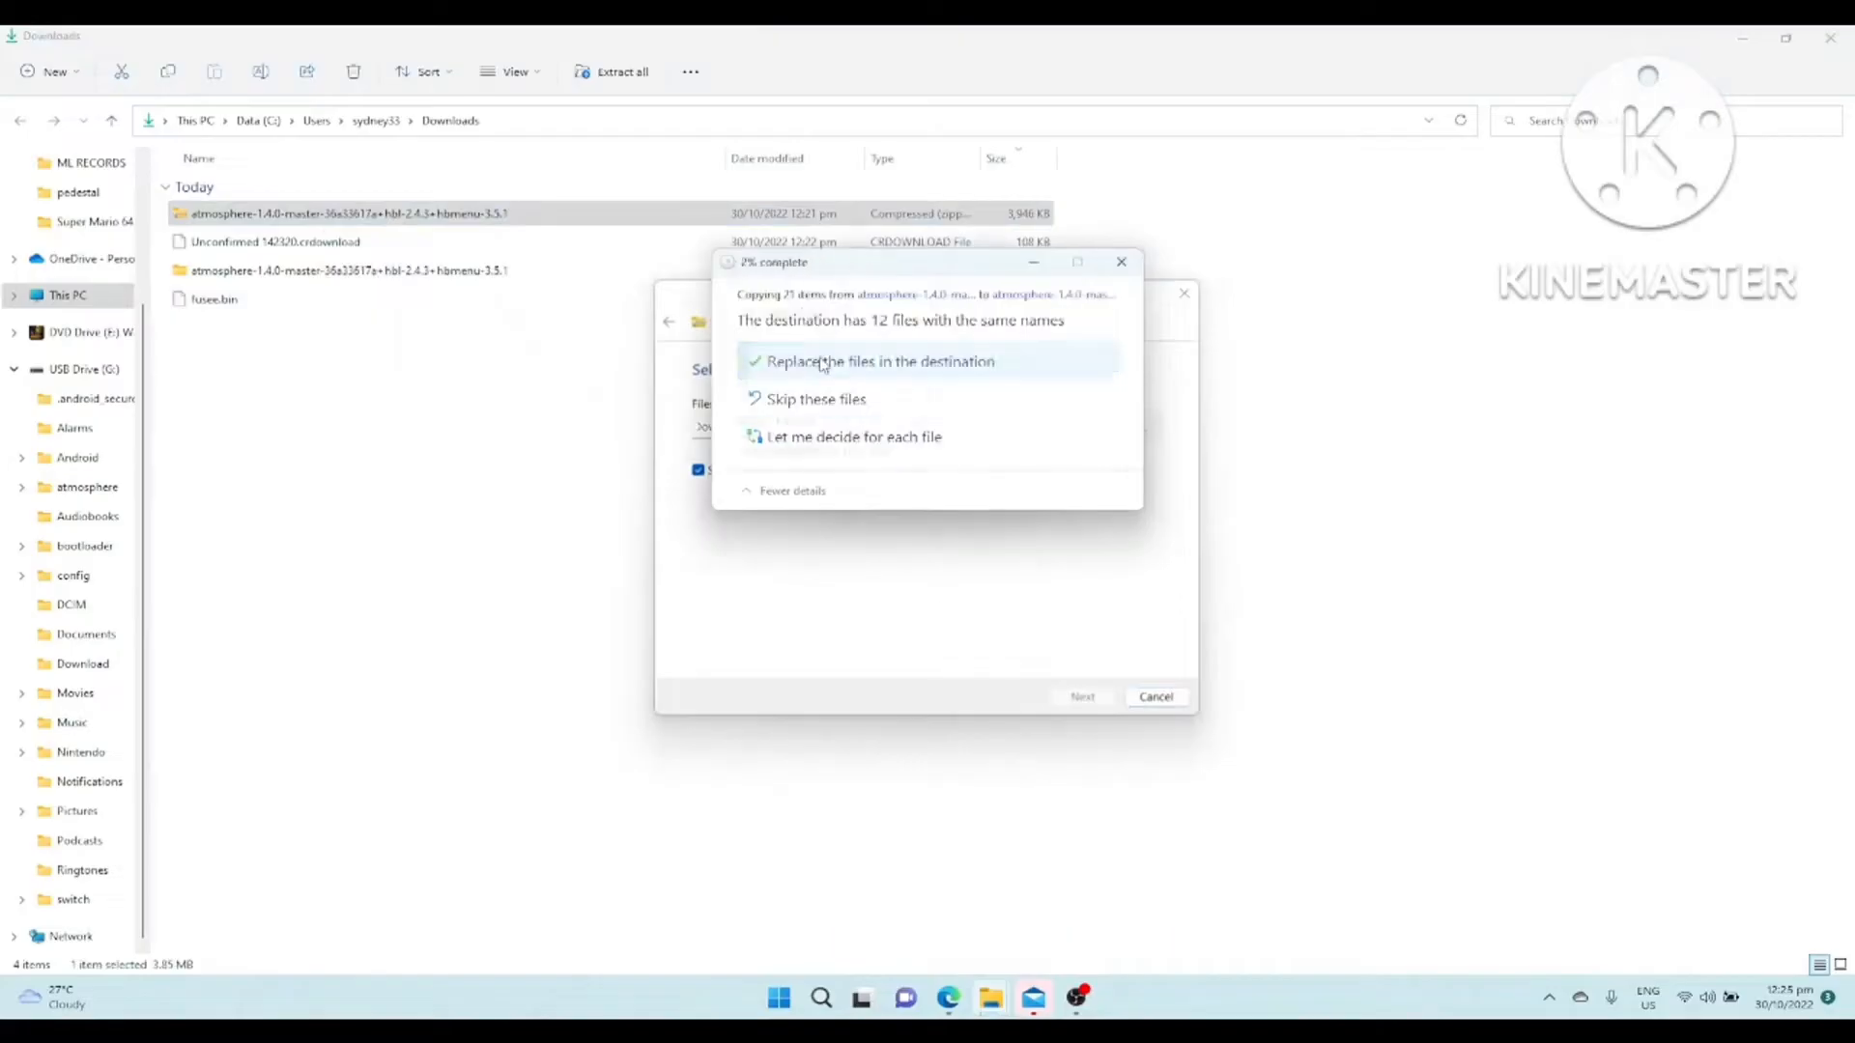
click(881, 361)
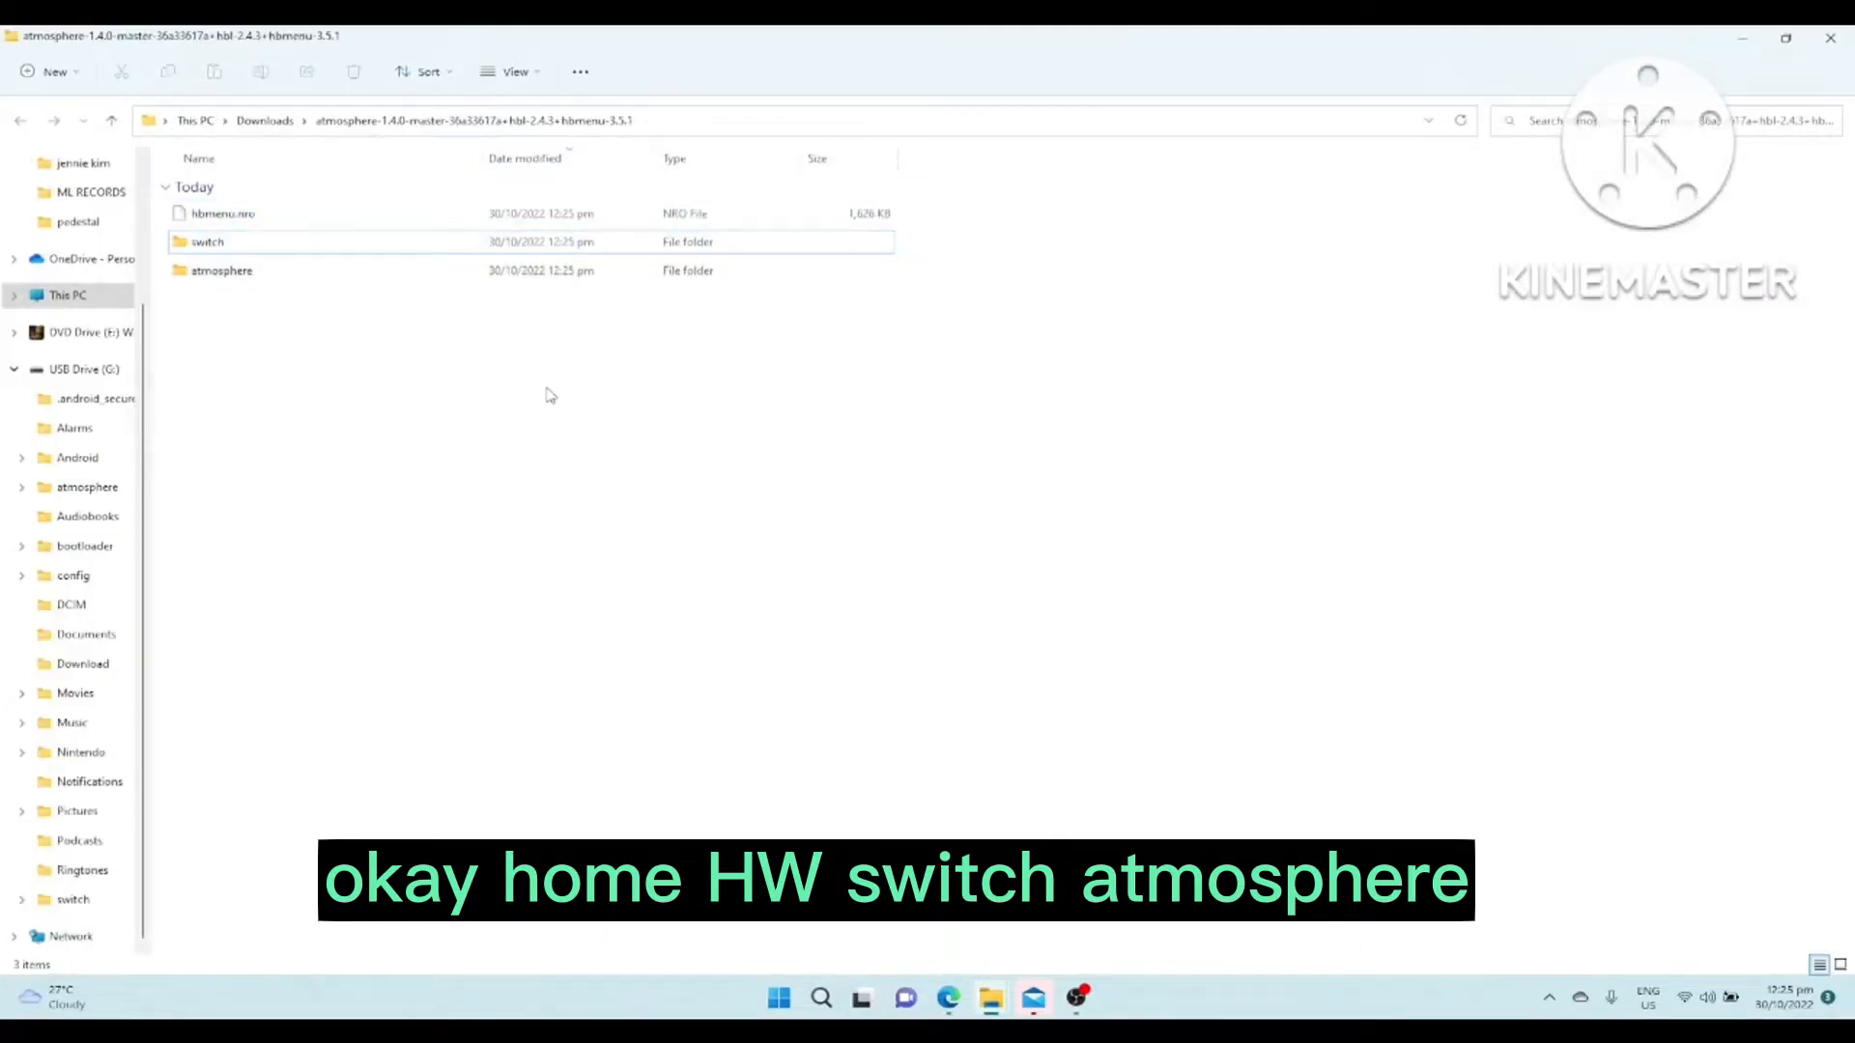
click(83, 369)
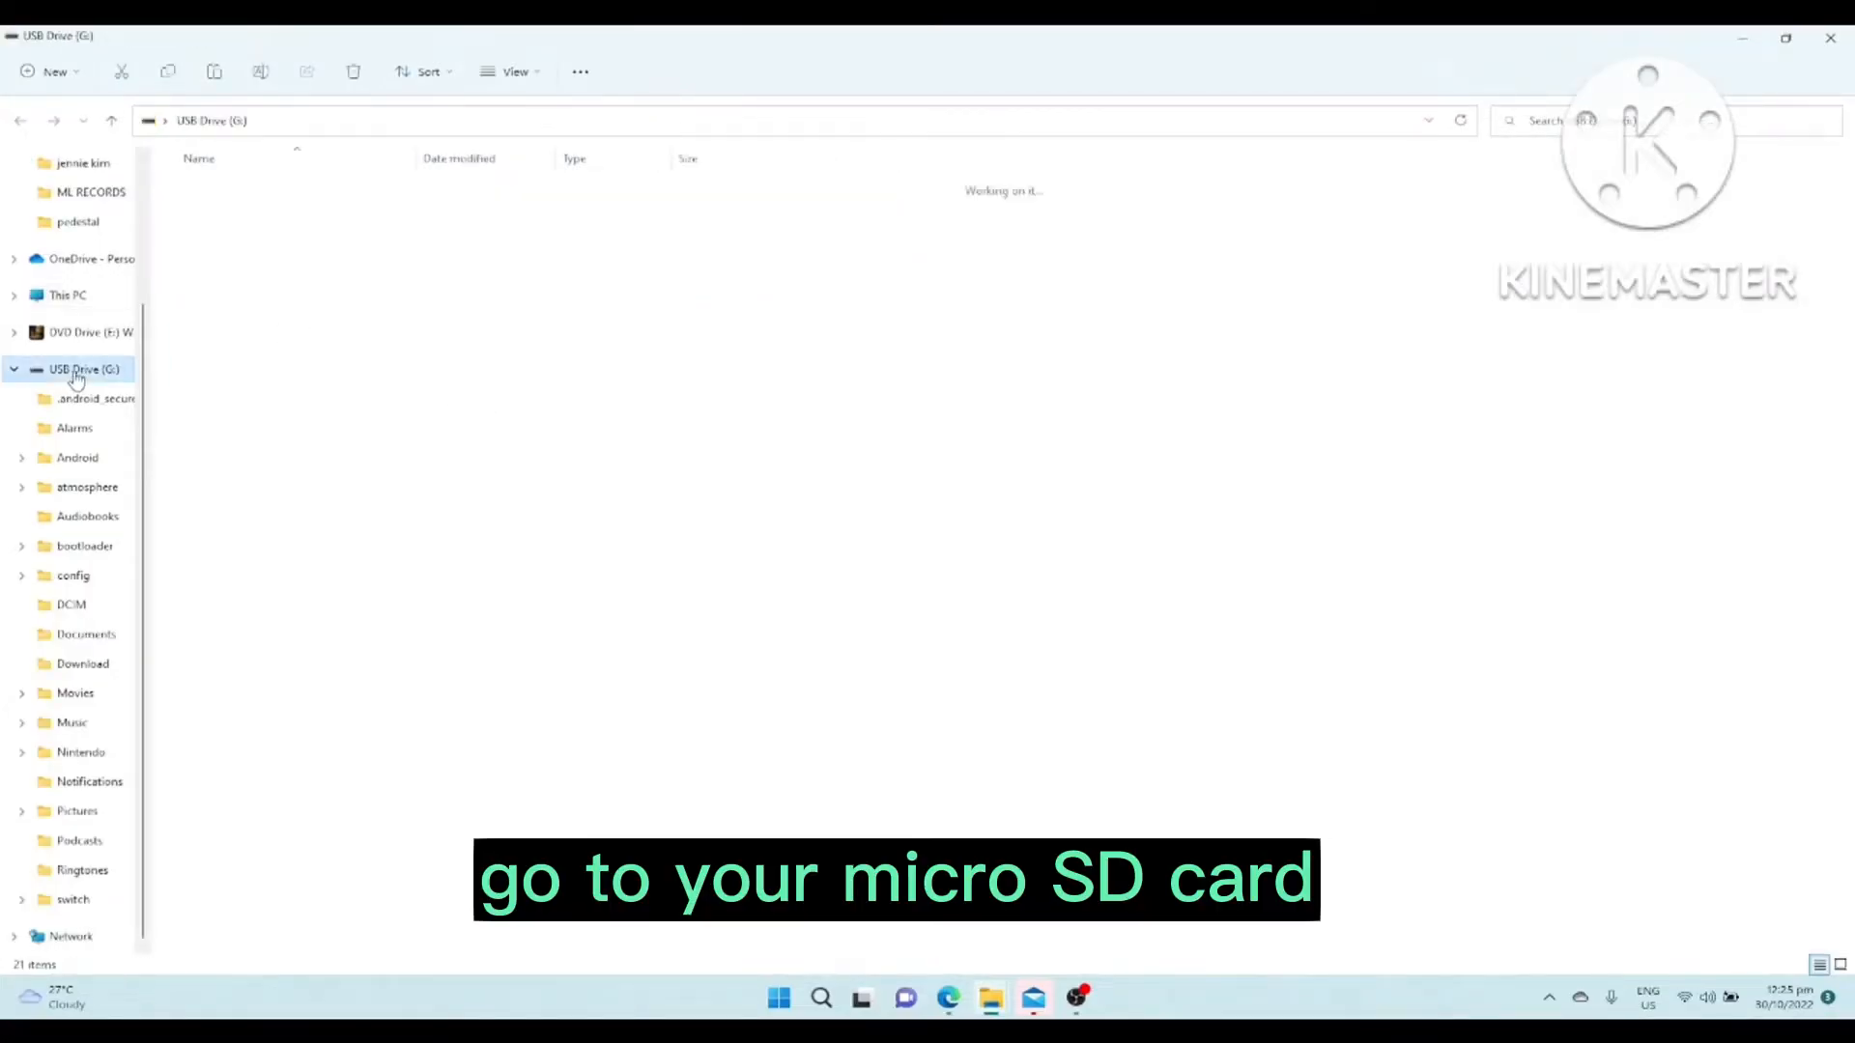
click(83, 369)
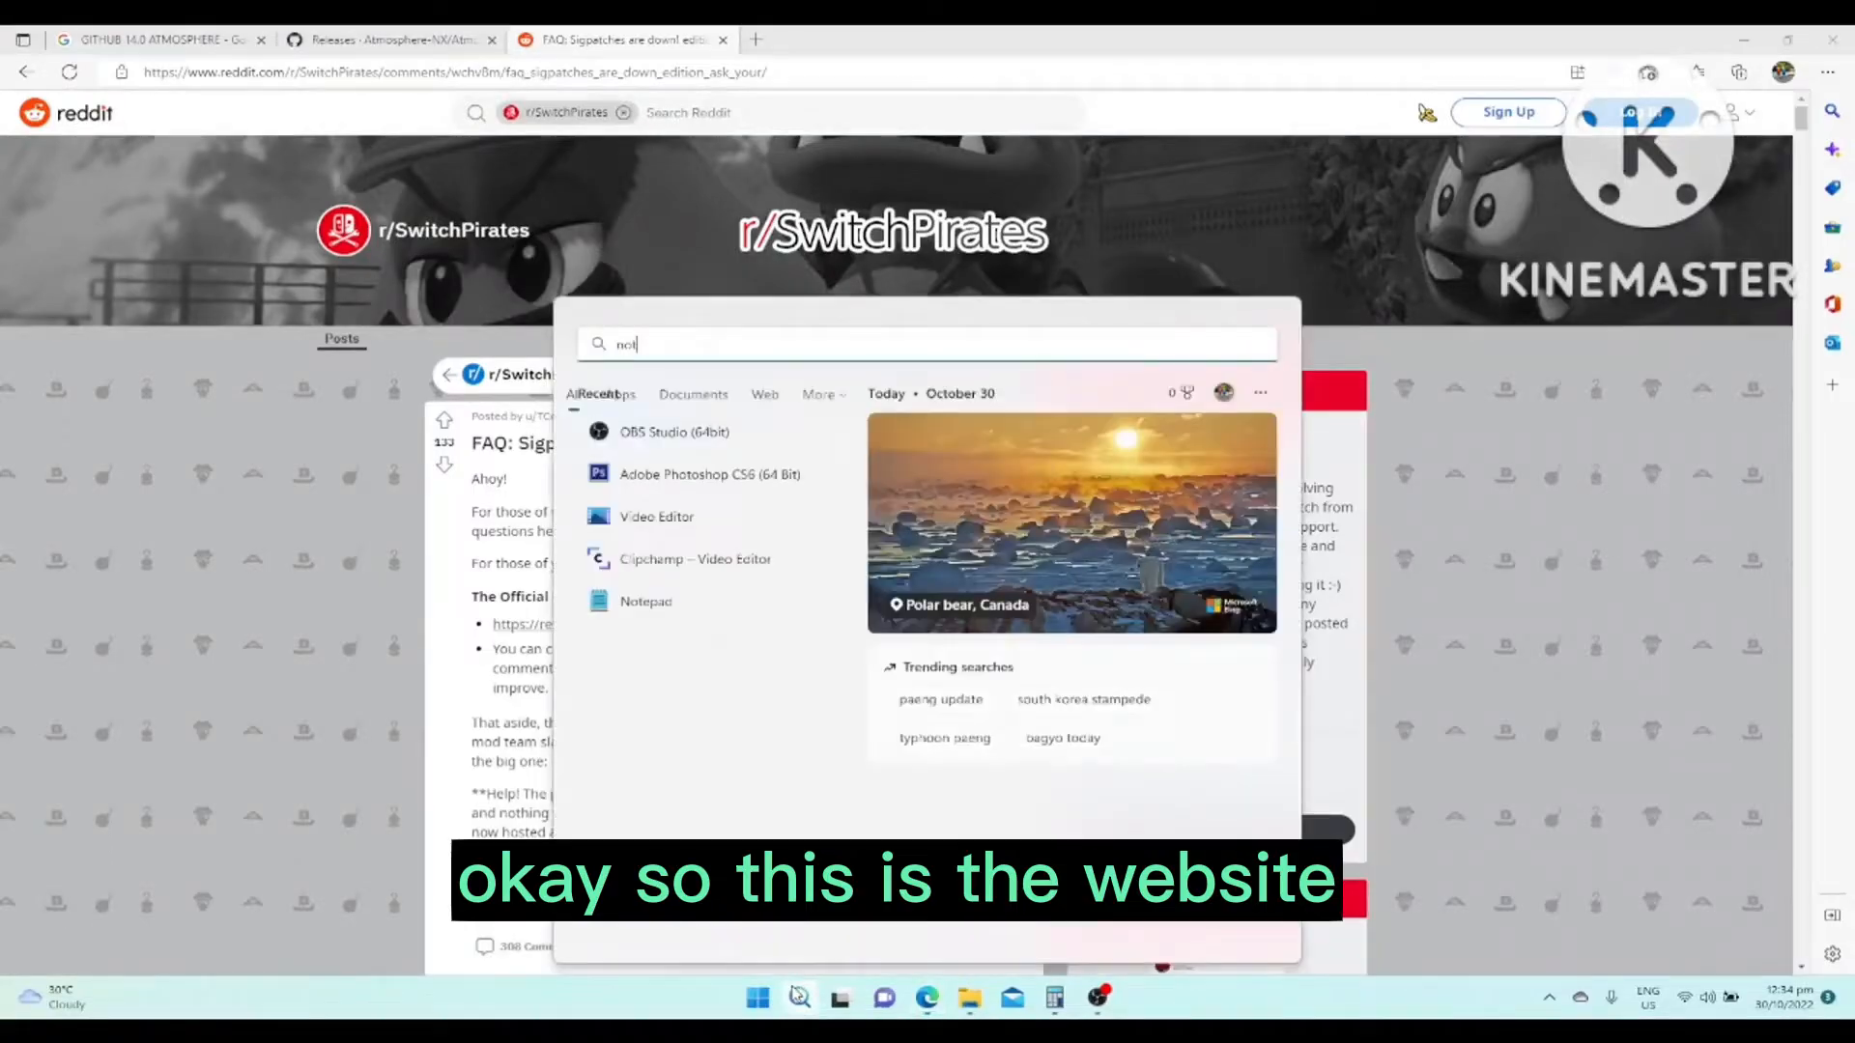
Step: Reach the moderator's jits.cc/patches link in the FAQ comments and download the sigpatches zip
click(456, 72)
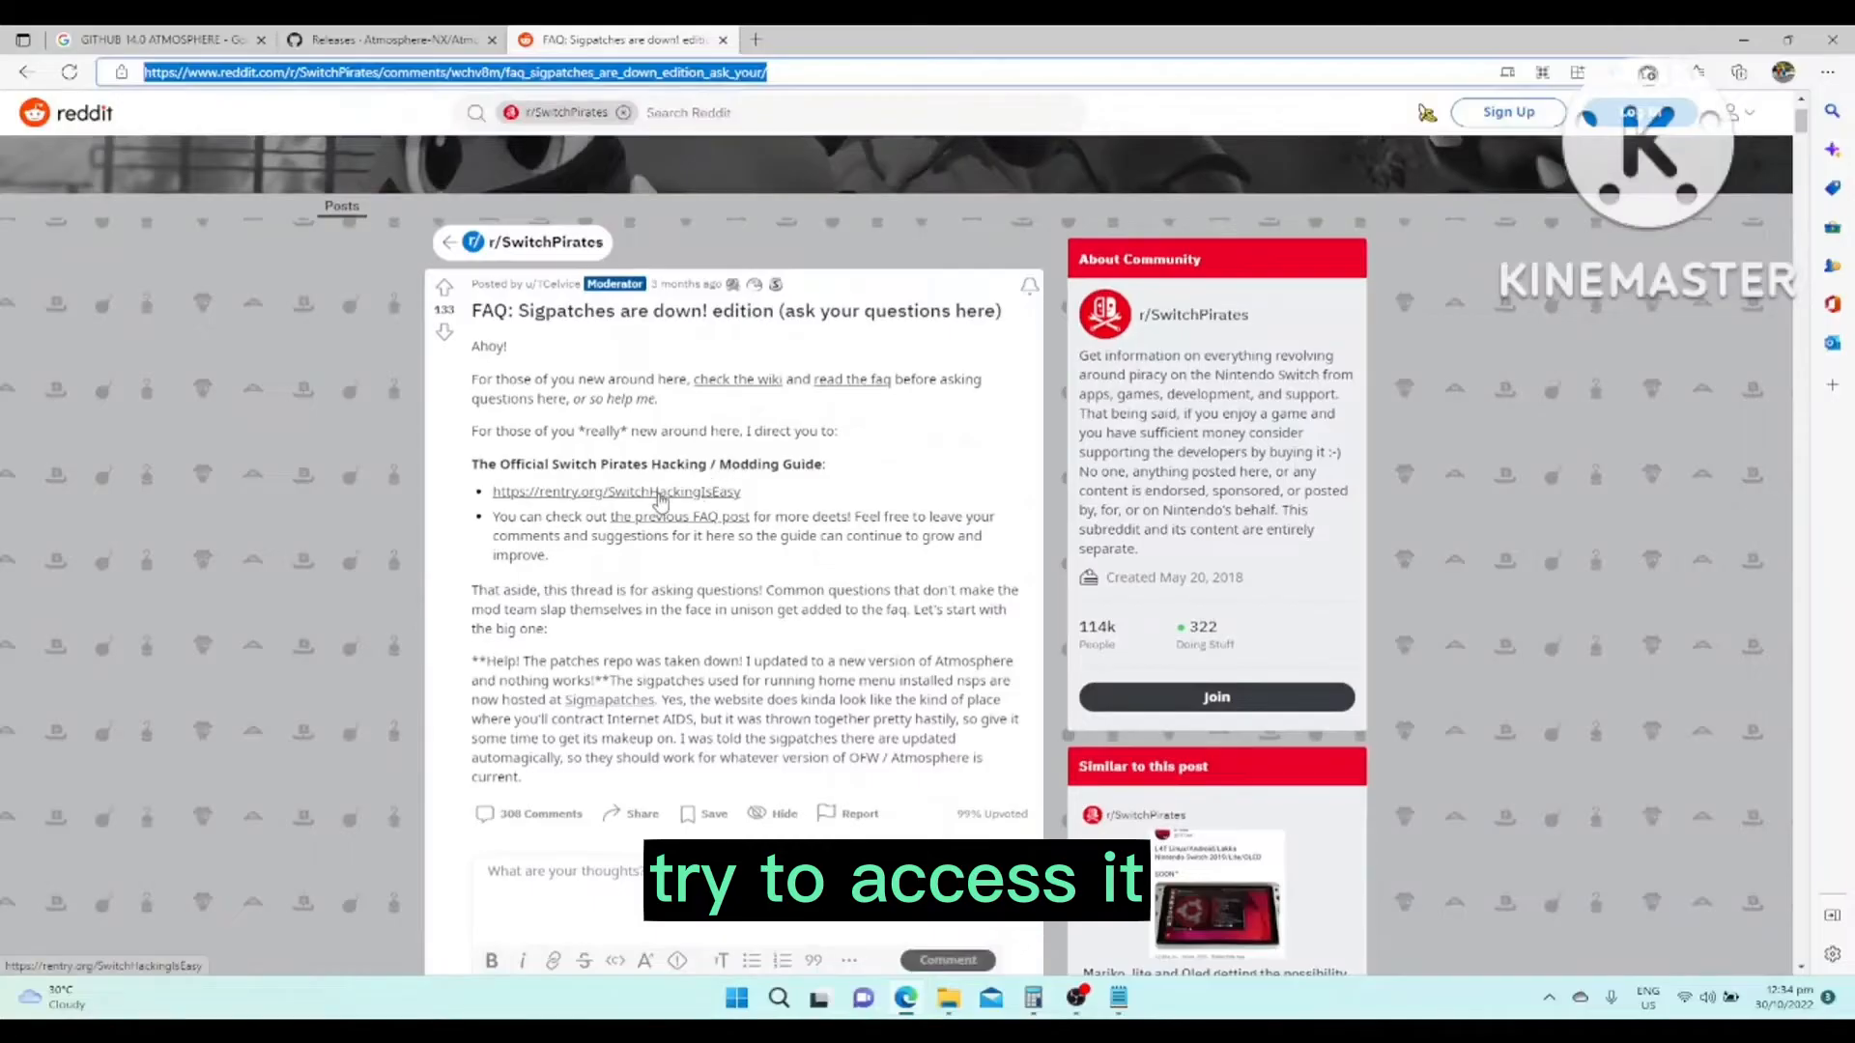
scroll(down, 3)
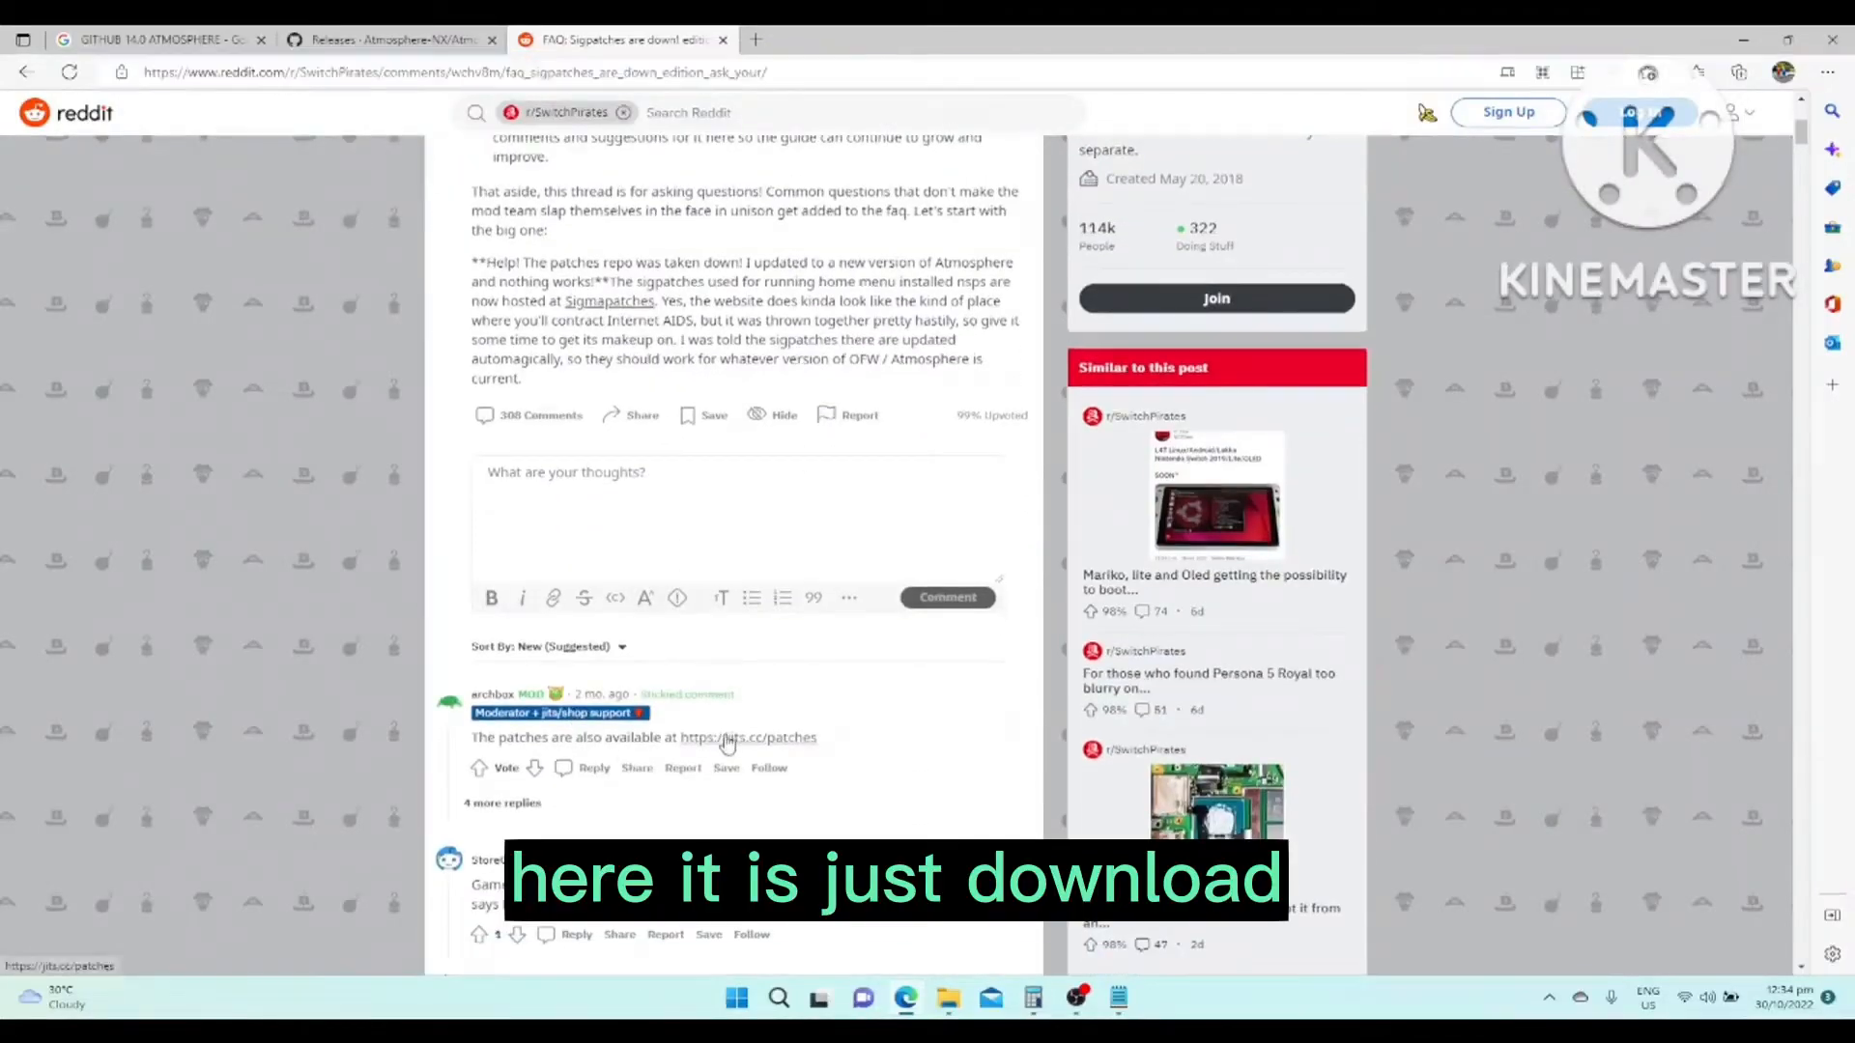
right_click(748, 736)
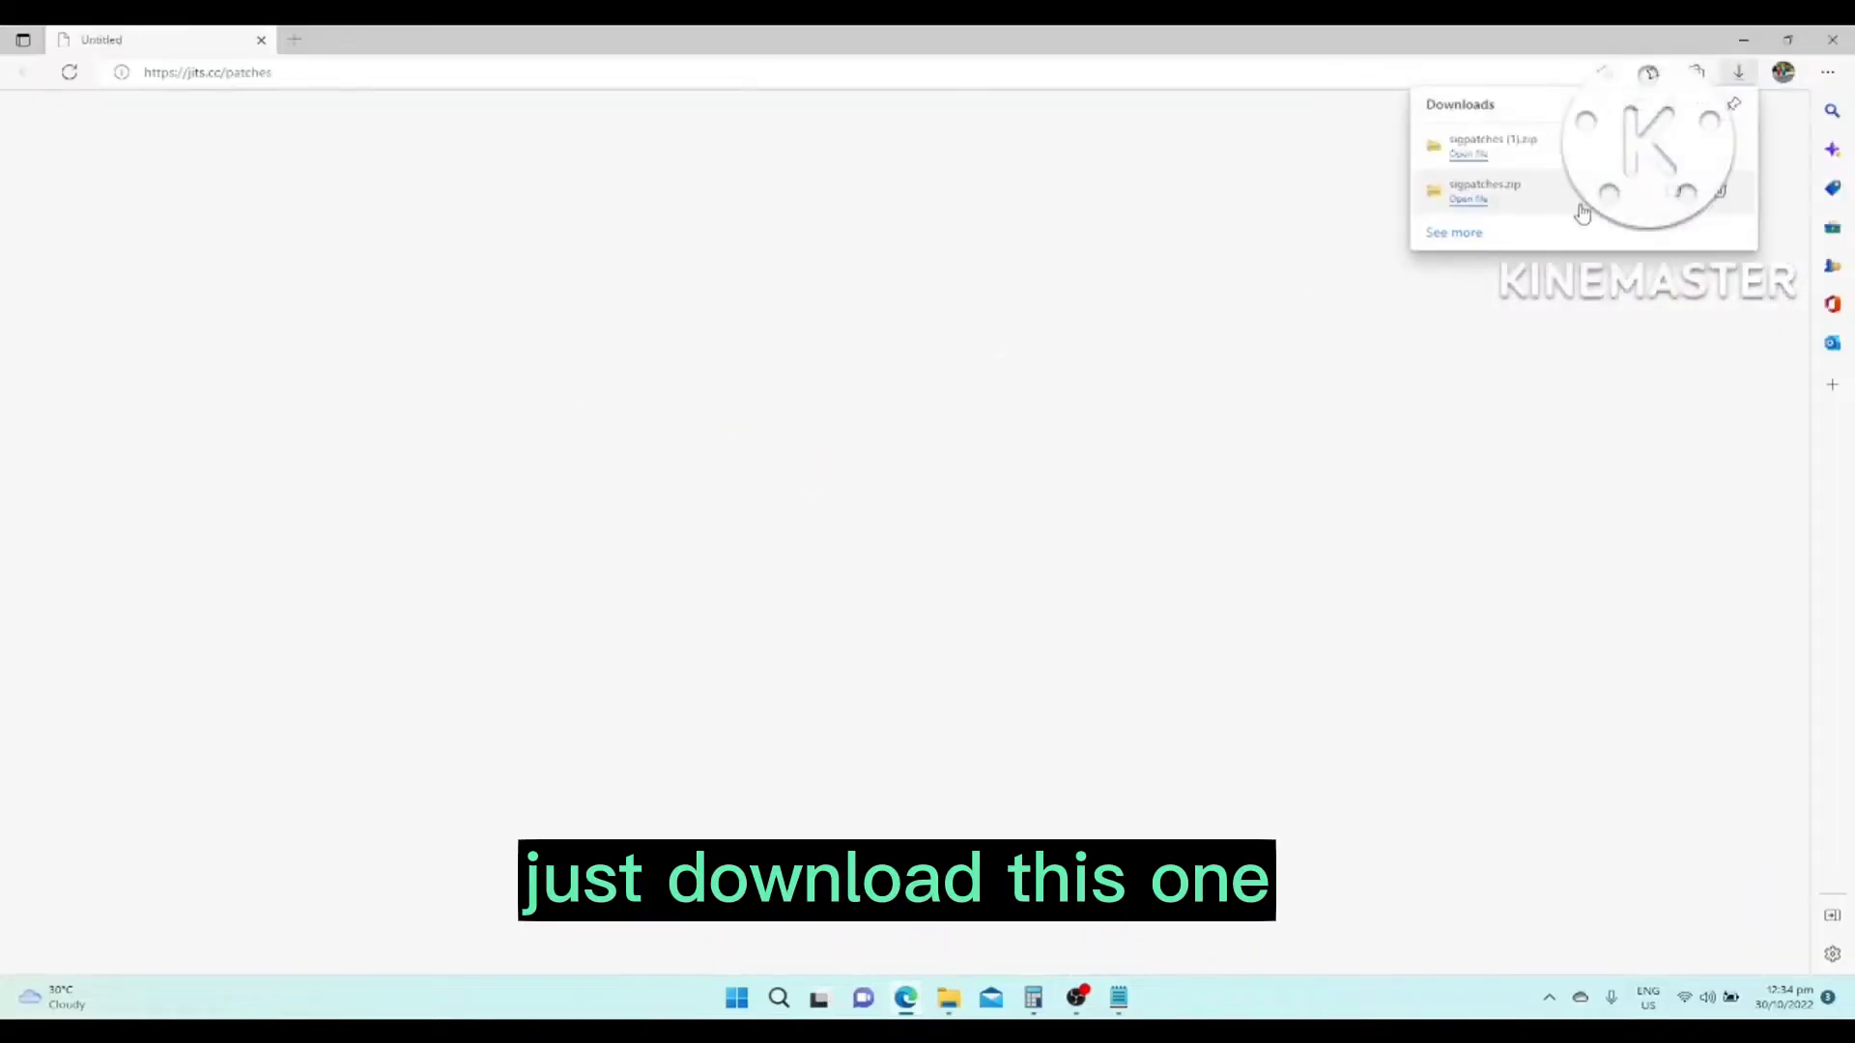
Step: Open the sigpatches (1) archive and select its atmosphere and bootloader folders
click(1466, 154)
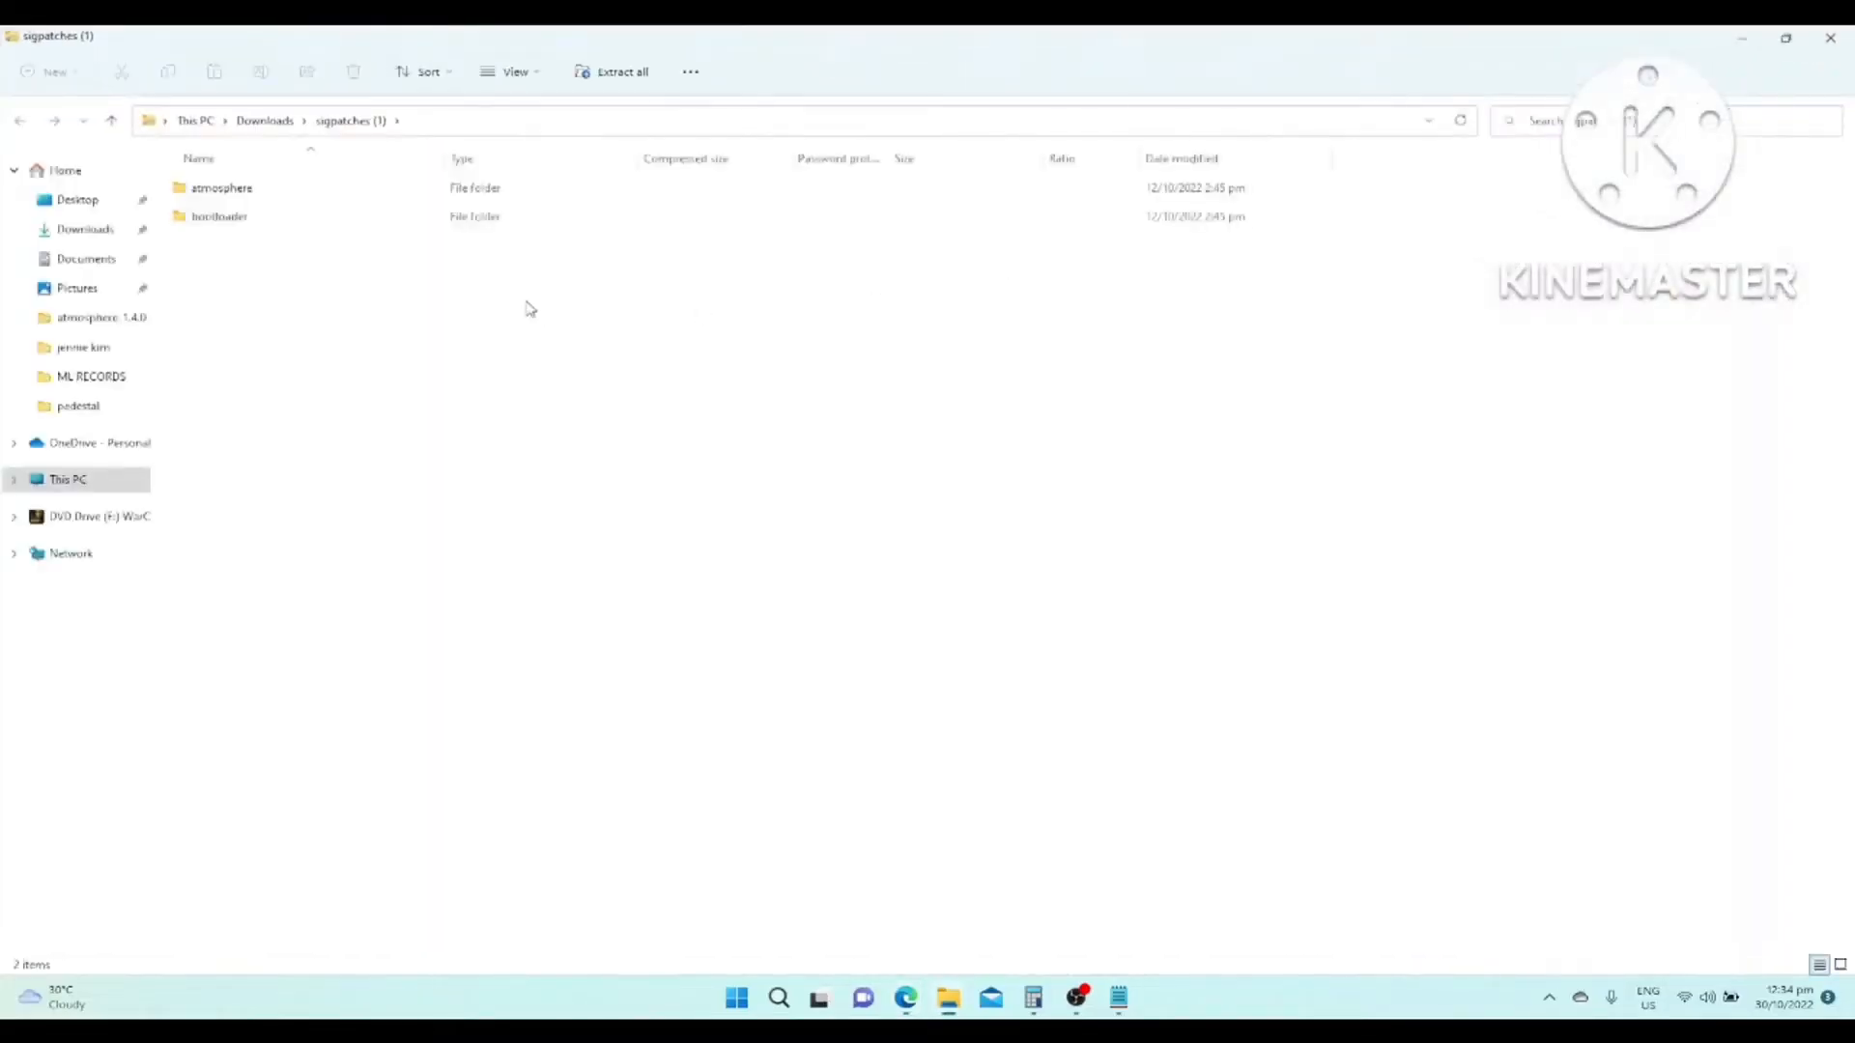
click(218, 215)
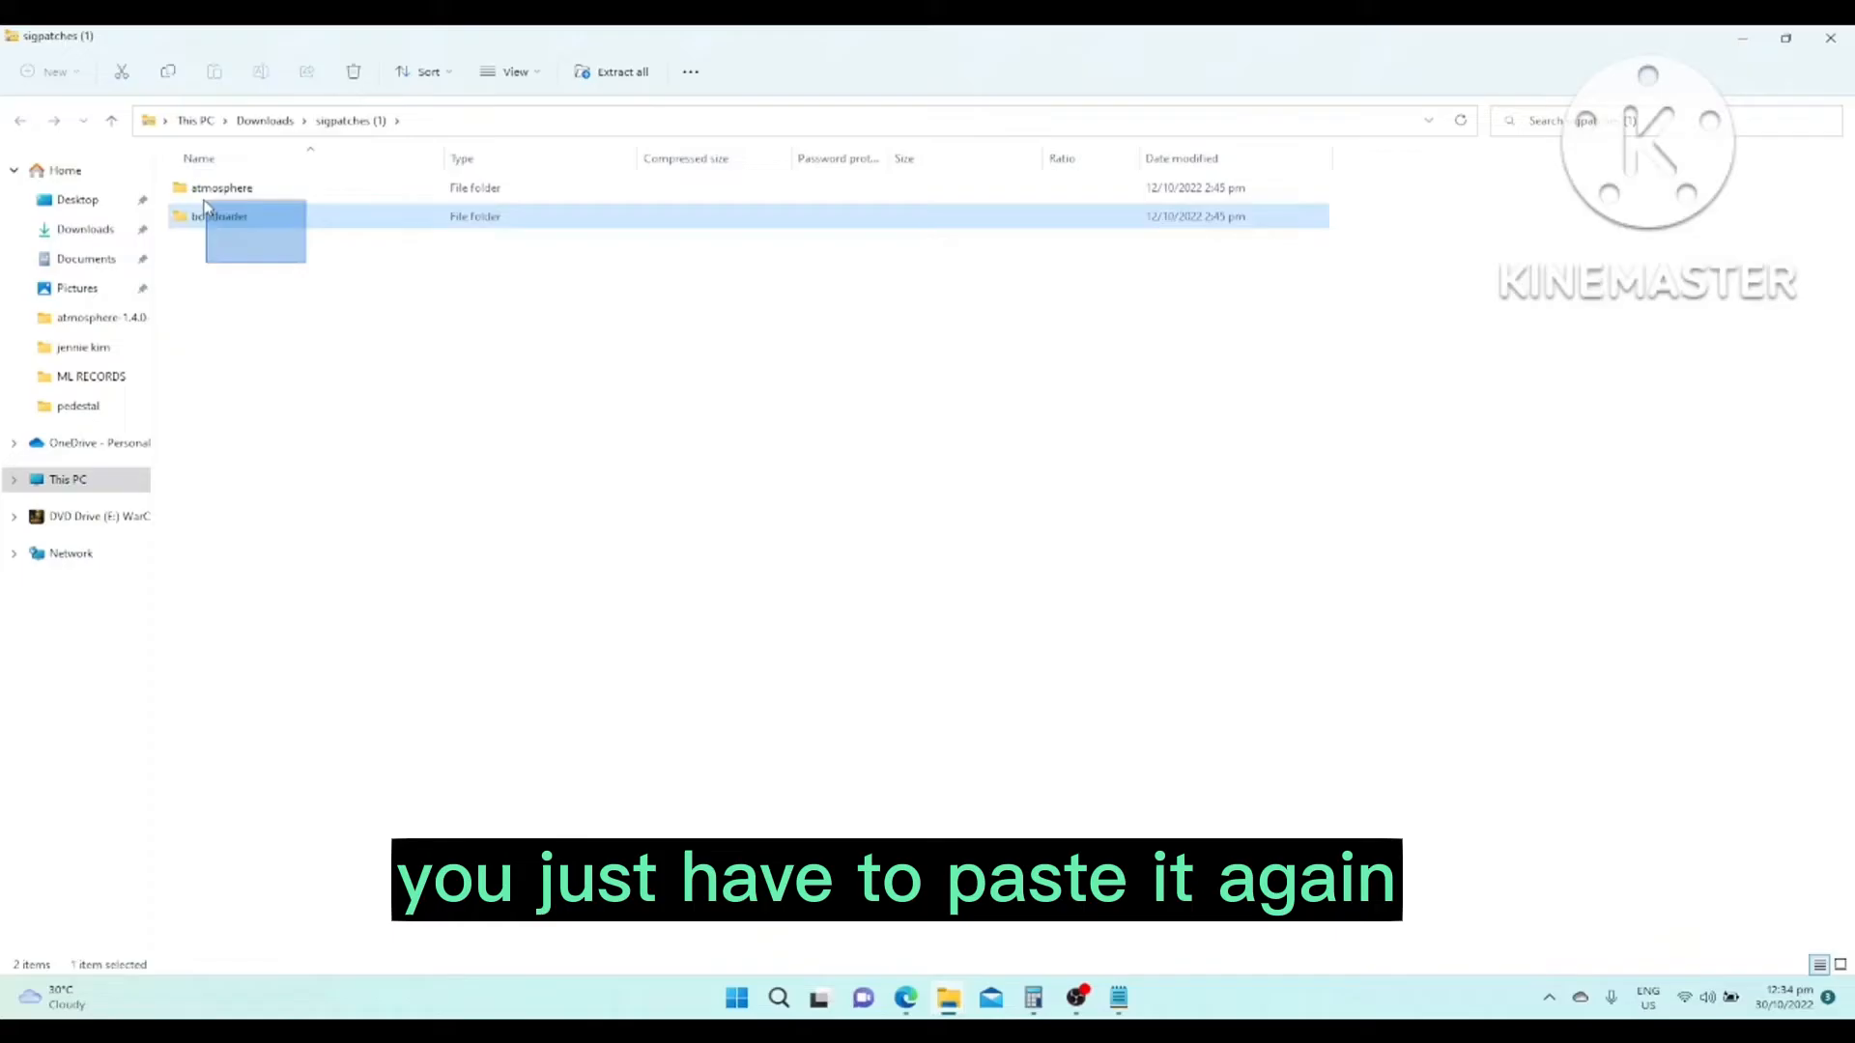
click(339, 255)
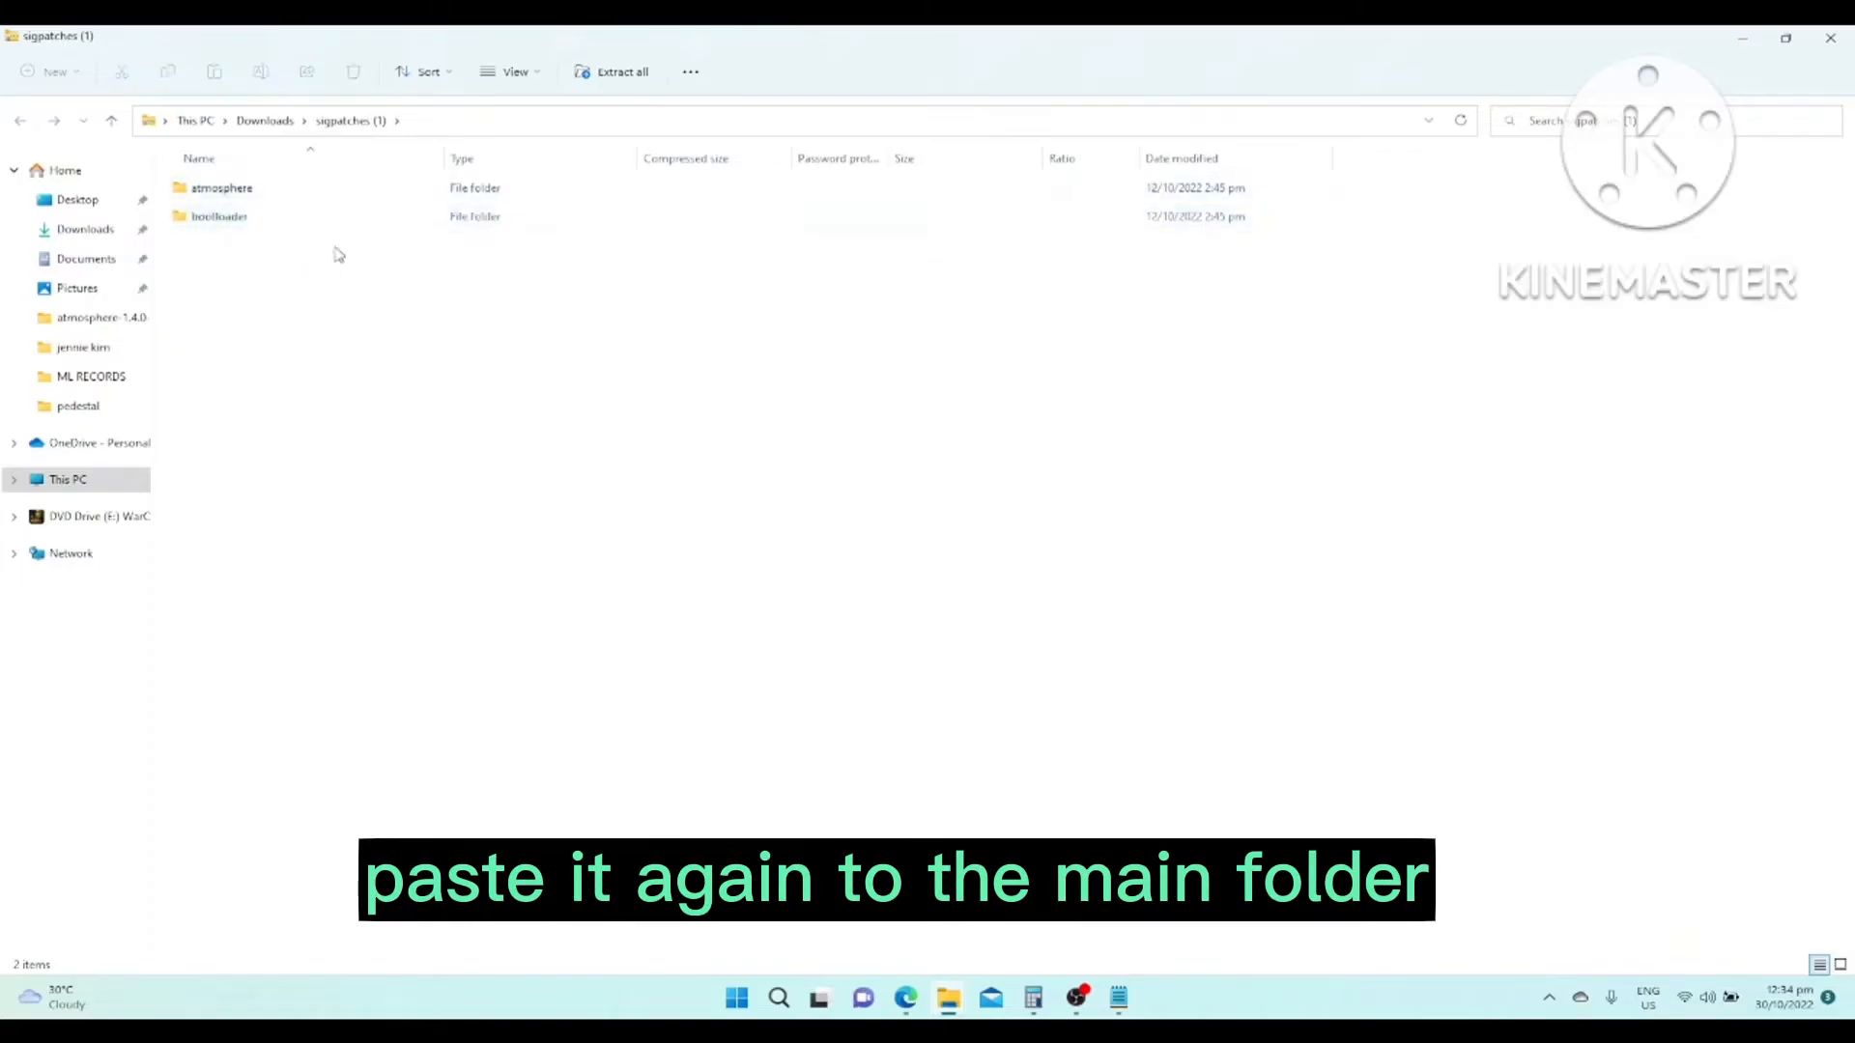
double_click(216, 214)
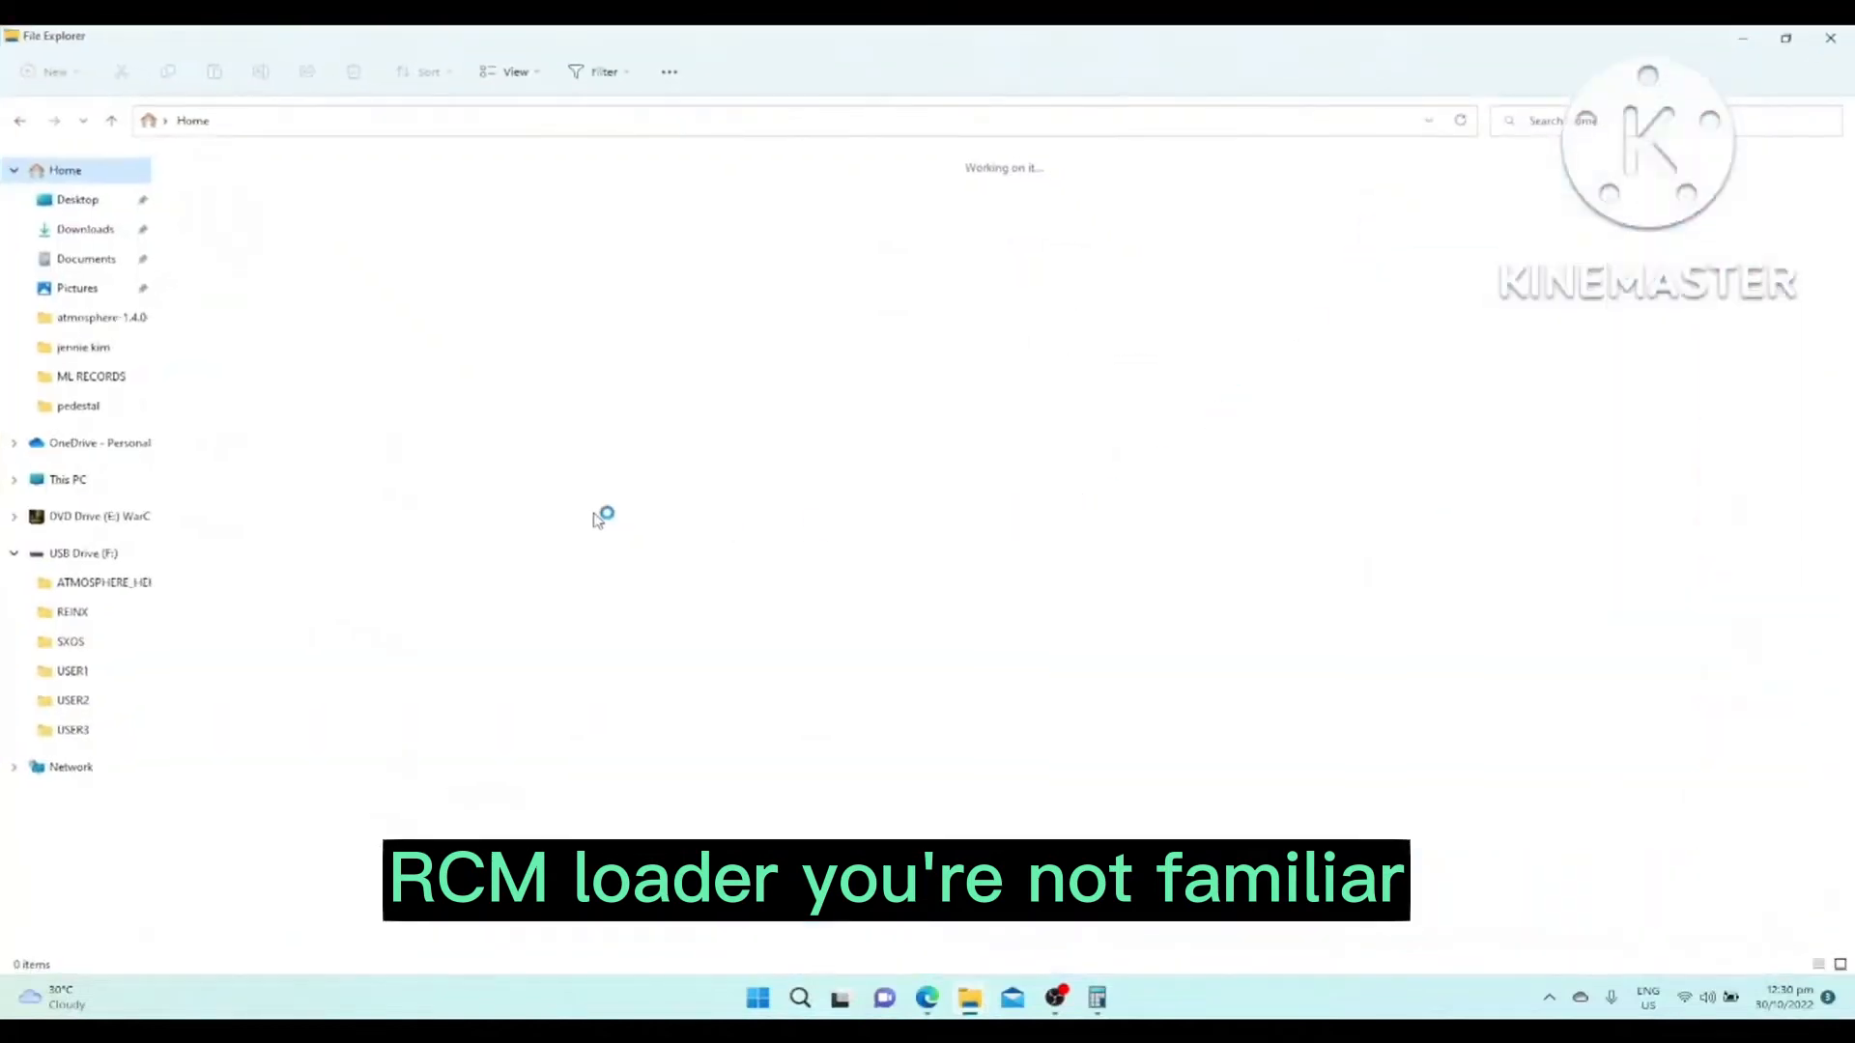
Step: Navigate from This PC into USB Drive (F:) and its ATMOSPHERE_HEKATE folder holding payload.bin
click(68, 479)
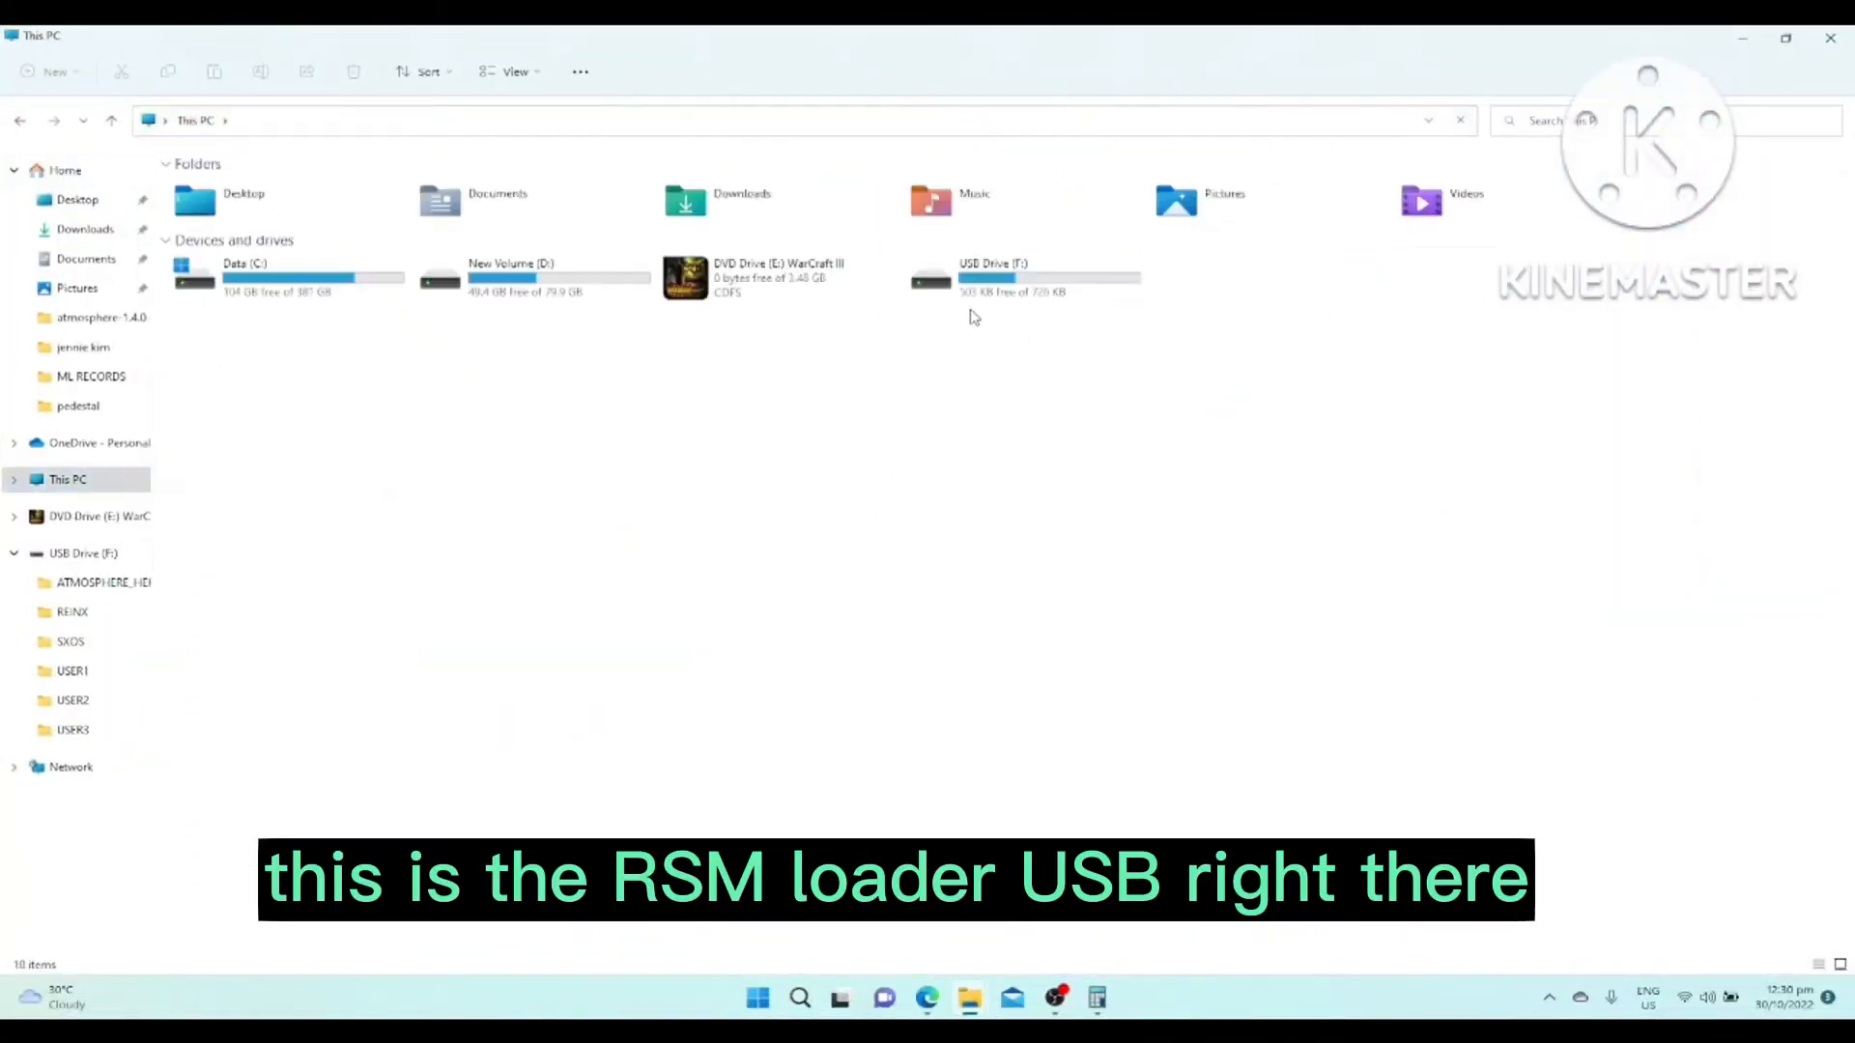
double_click(993, 278)
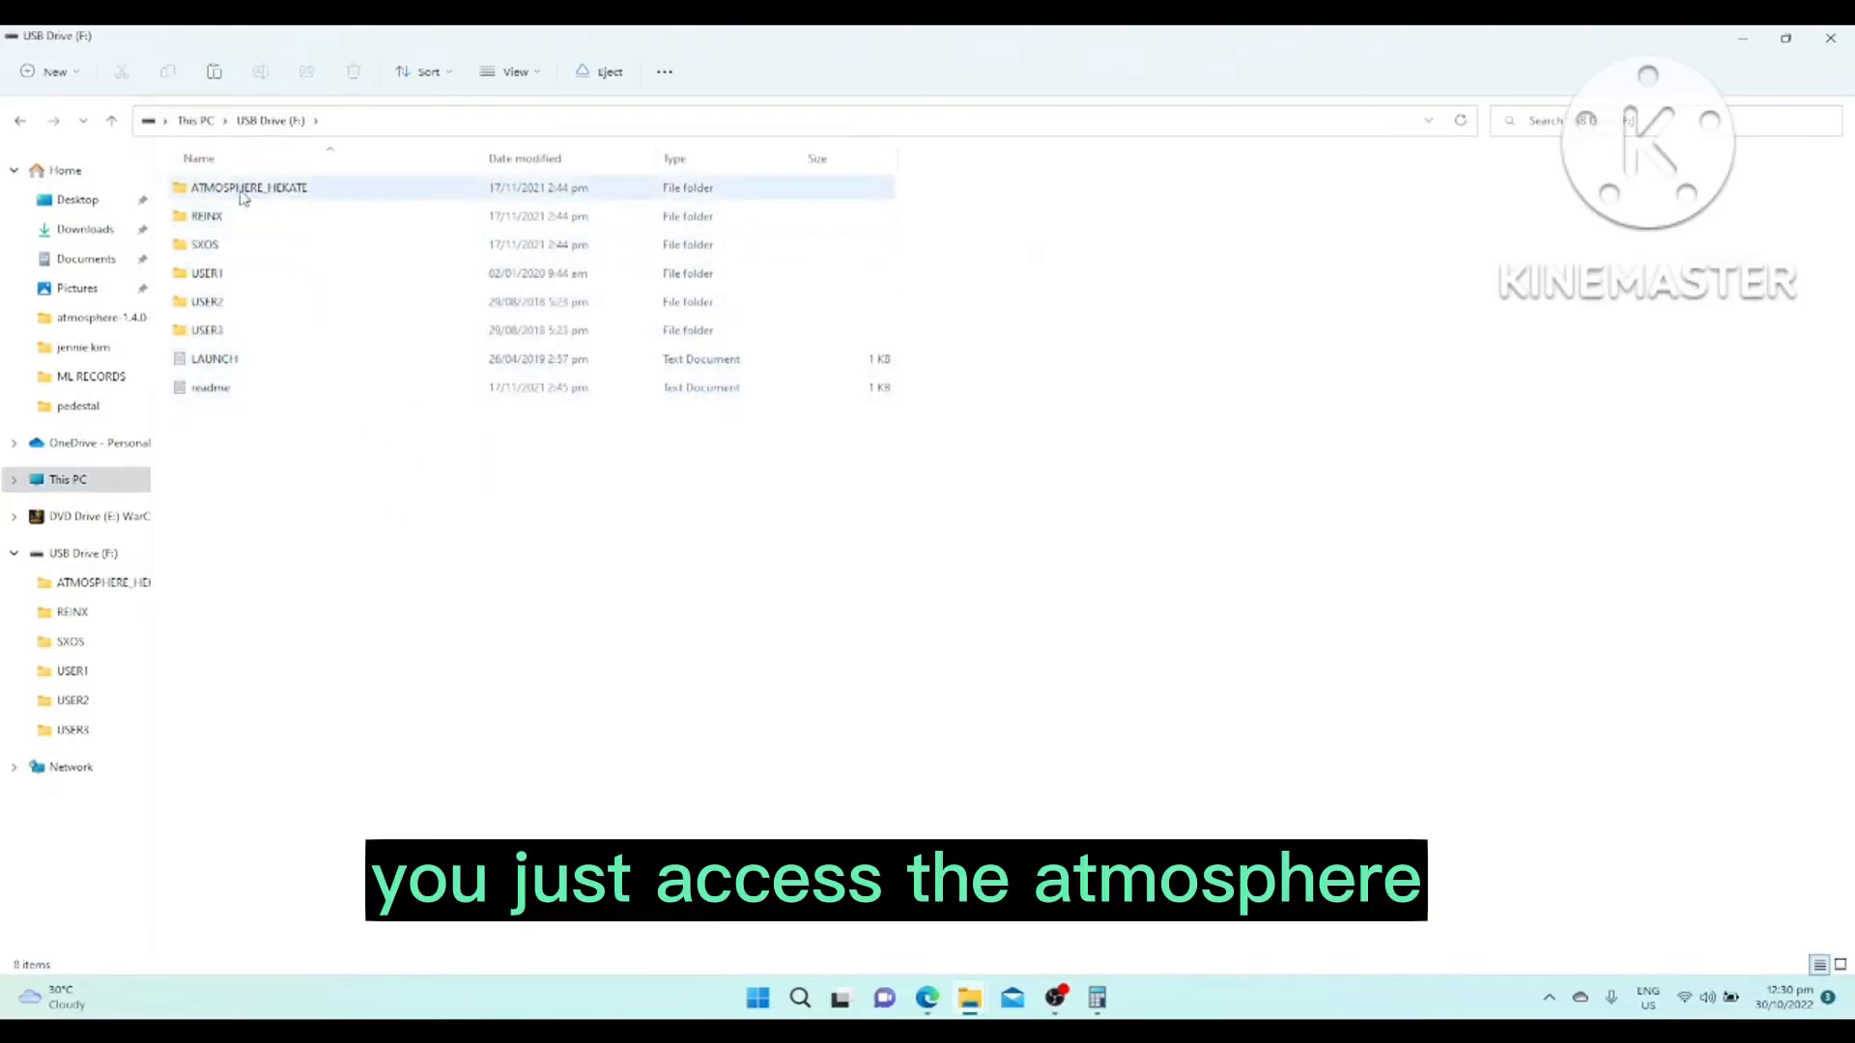
double_click(250, 187)
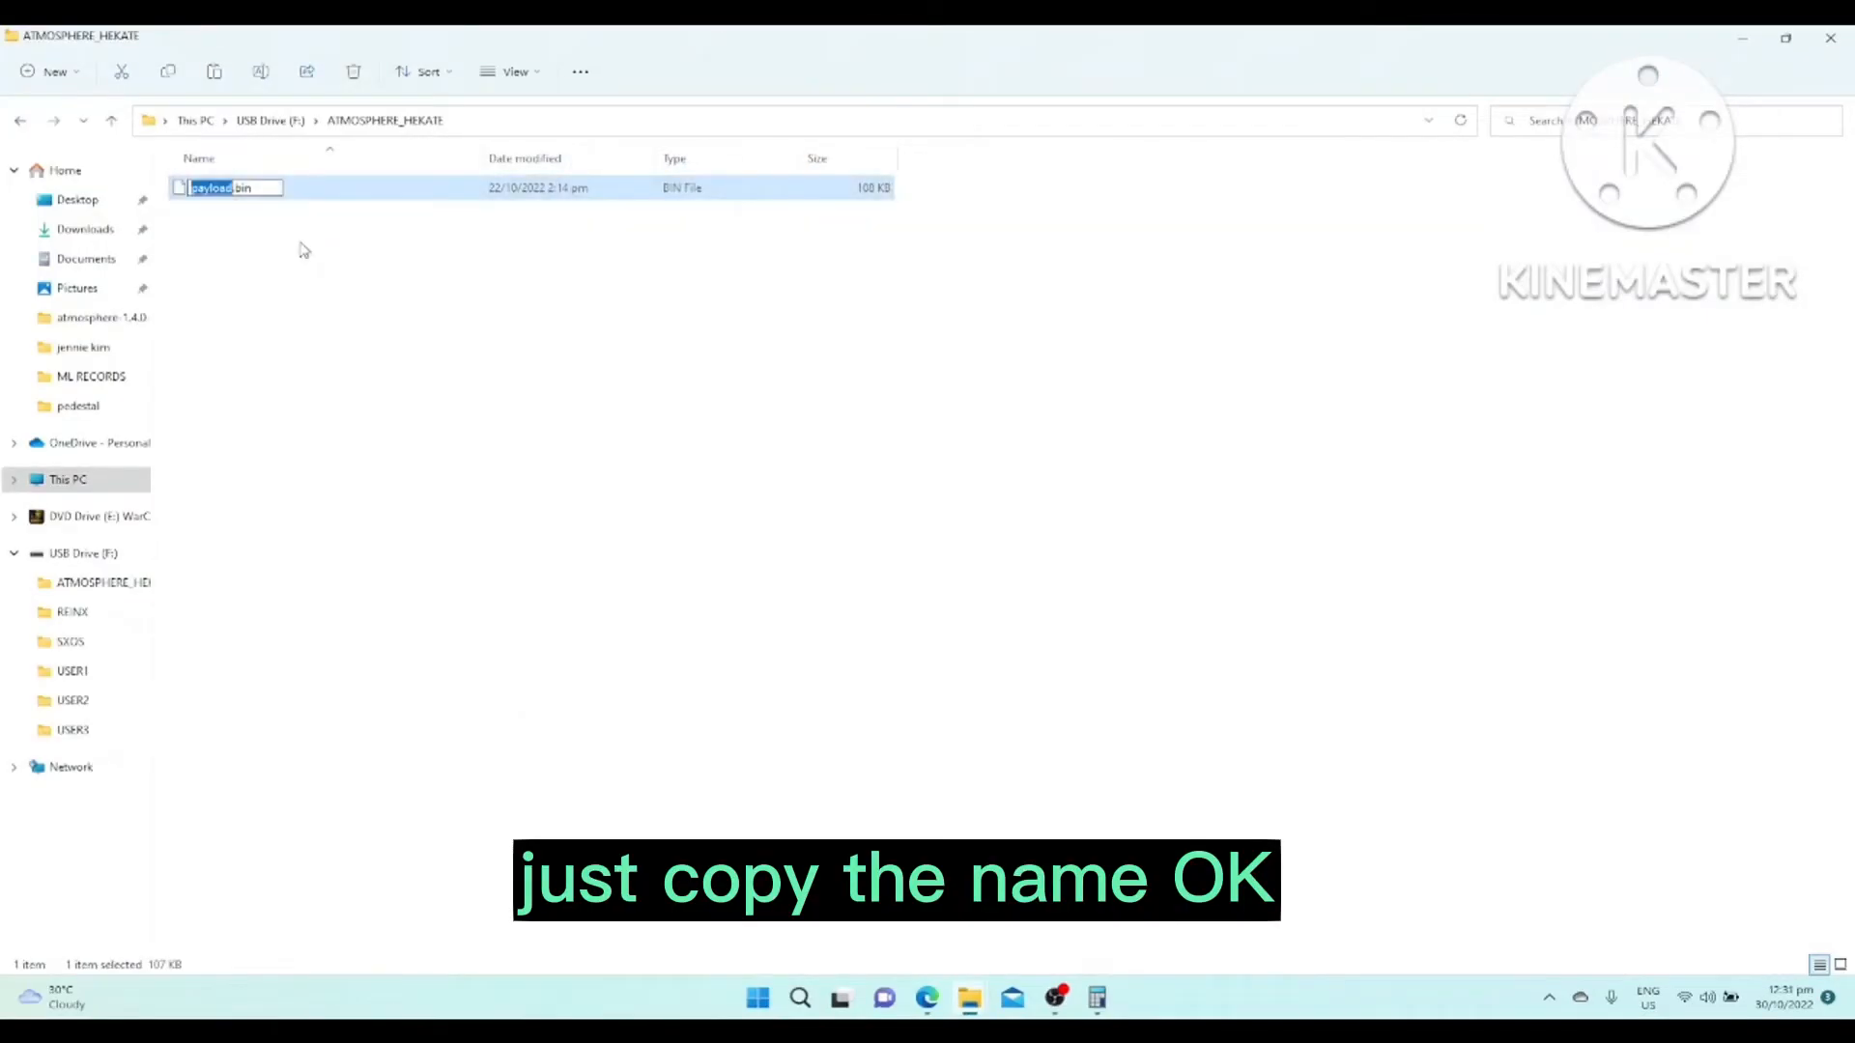
Step: Rename fusee.bin to payload.bin in Downloads and return to USB Drive (F:)
key(ctrl+a)
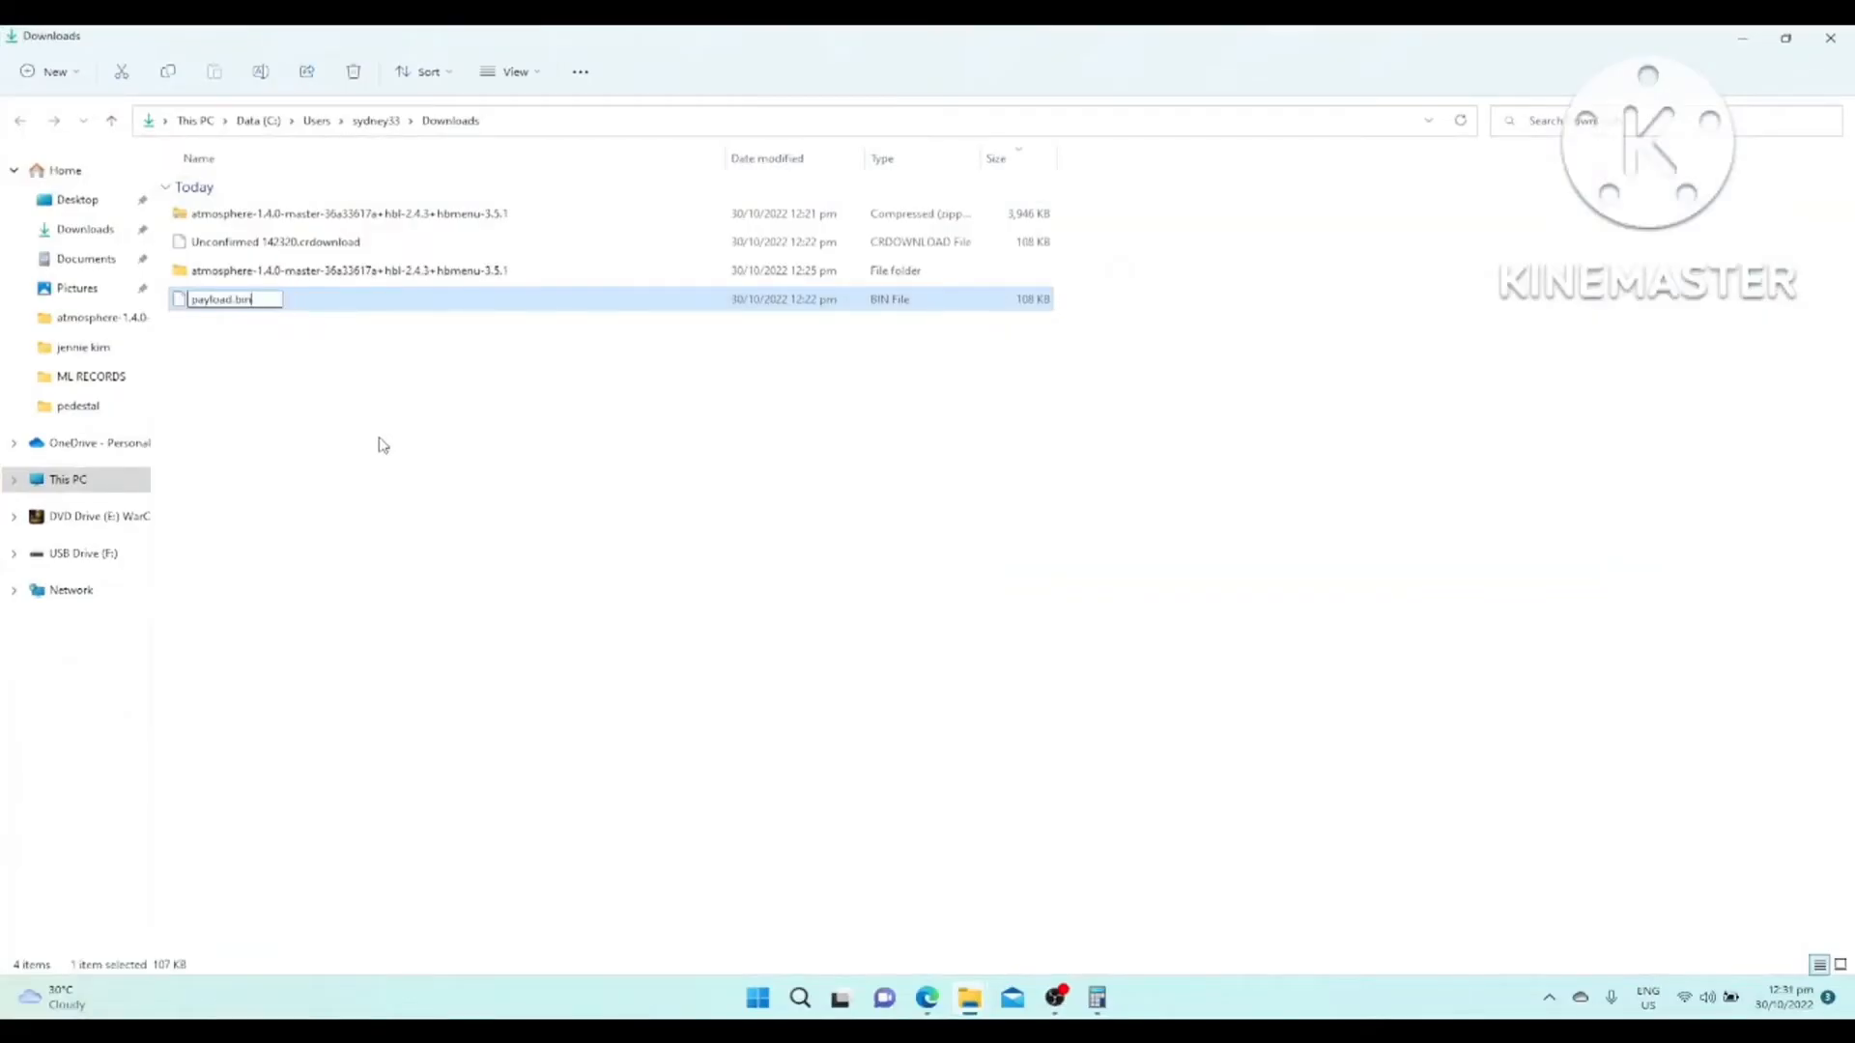
key(enter)
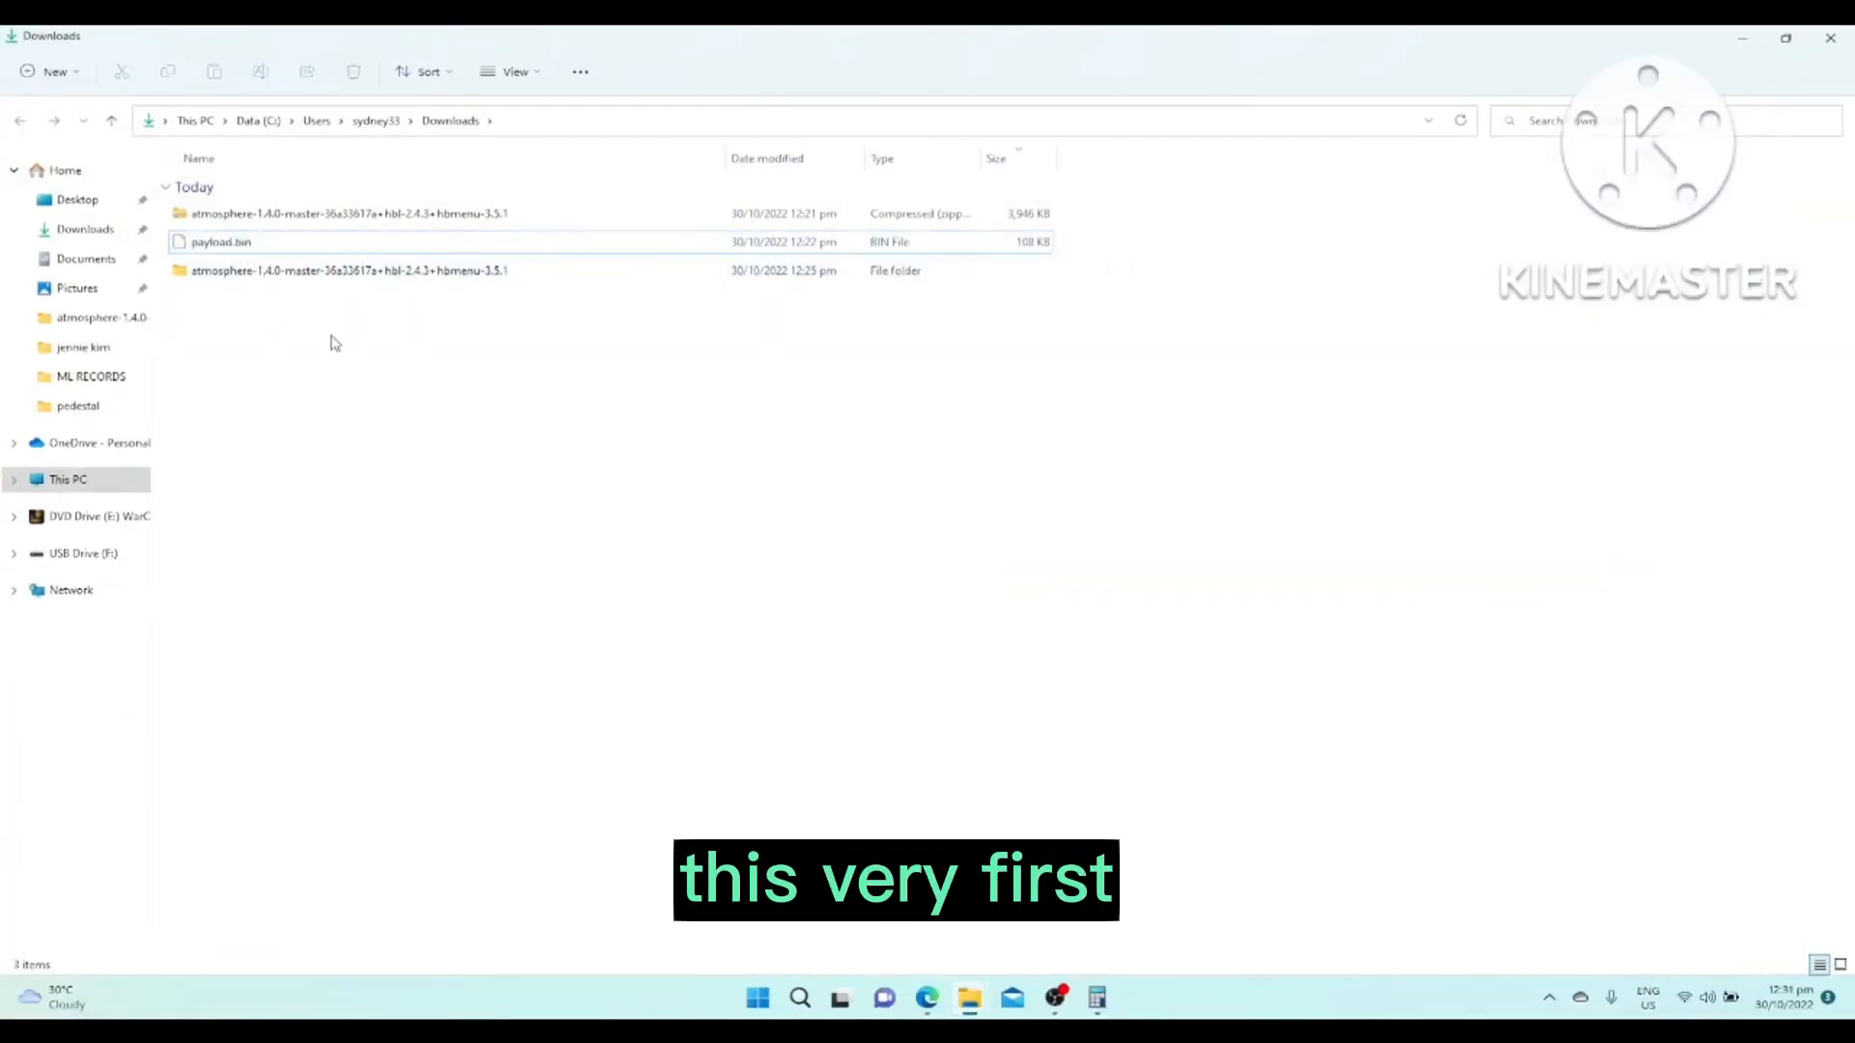
click(67, 479)
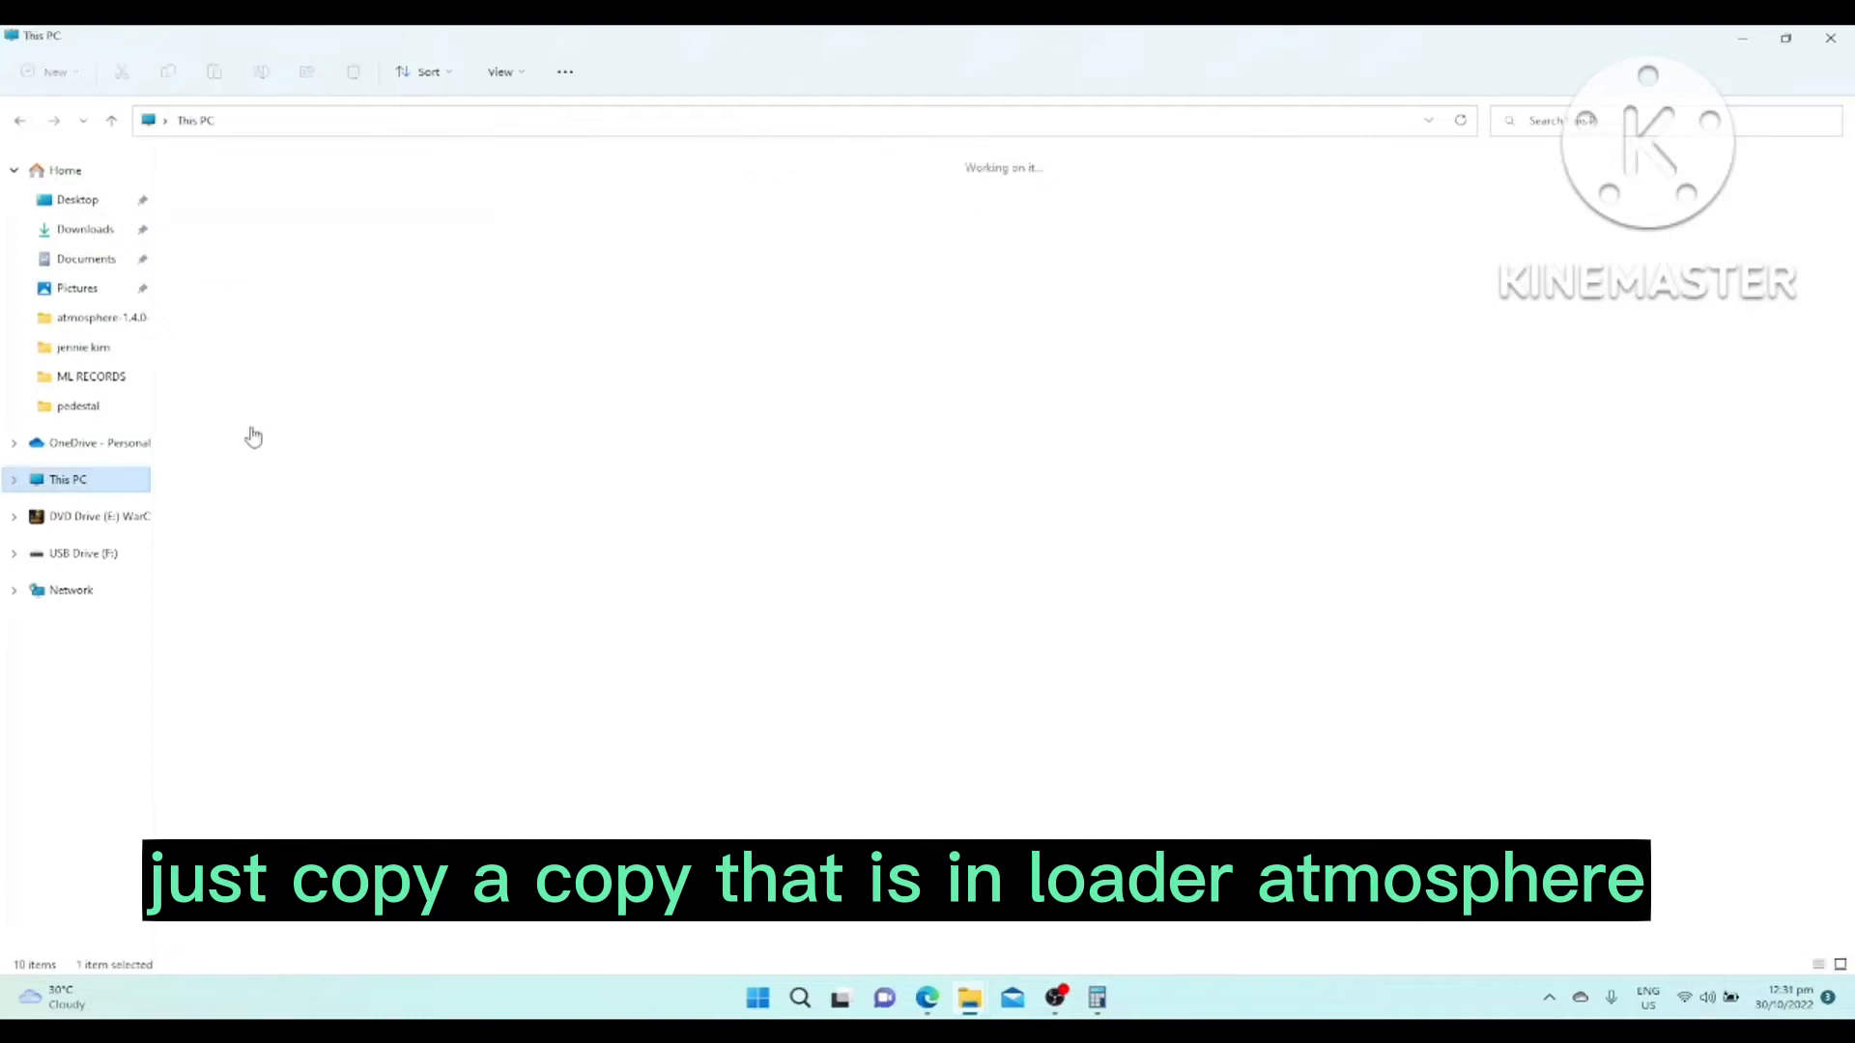
click(83, 553)
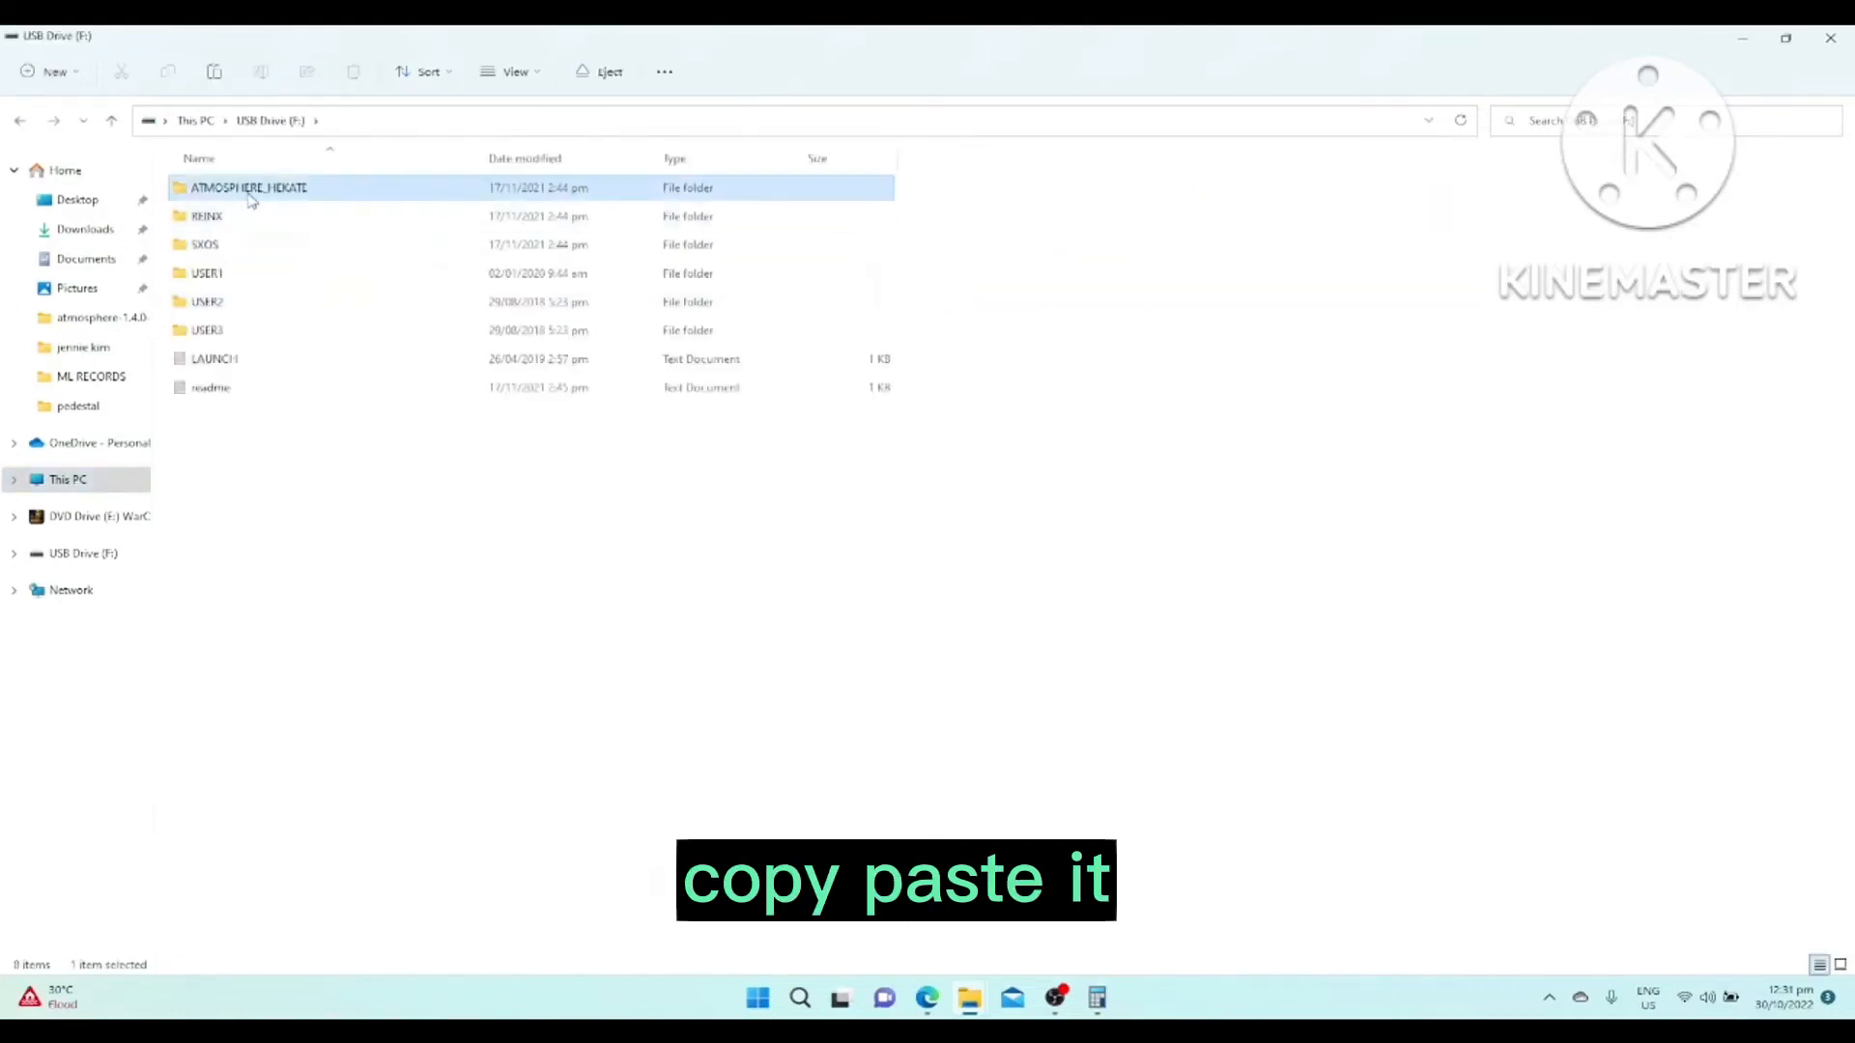